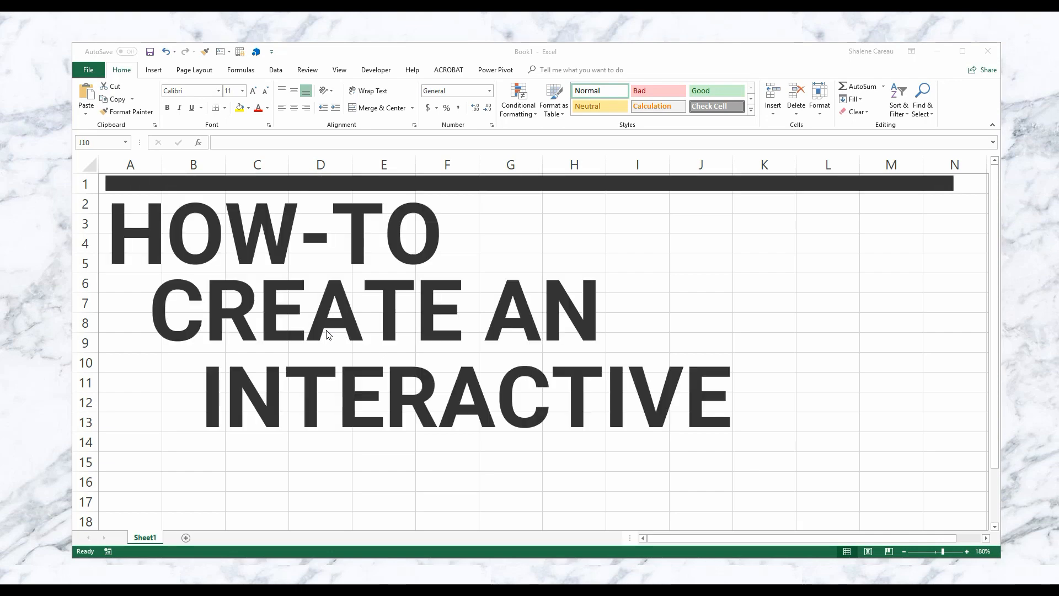
Enter CHECKLIST, then enable the Developer tab through the ribbon customisation options.
{"action": "type", "text": "CHECKLIST"}
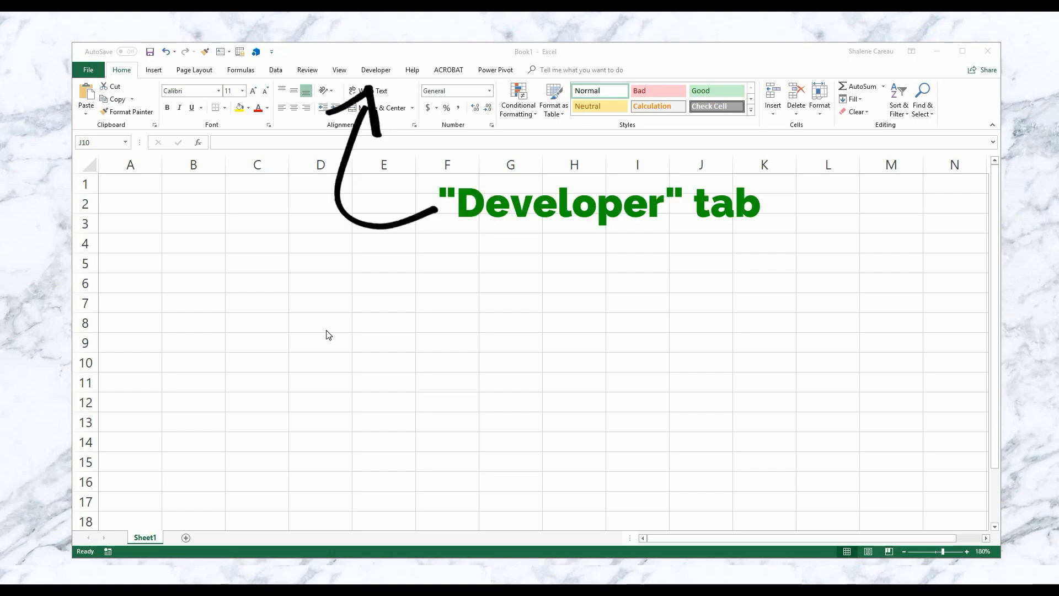
{"action": "mouse_move", "coordinate": [382, 77]}
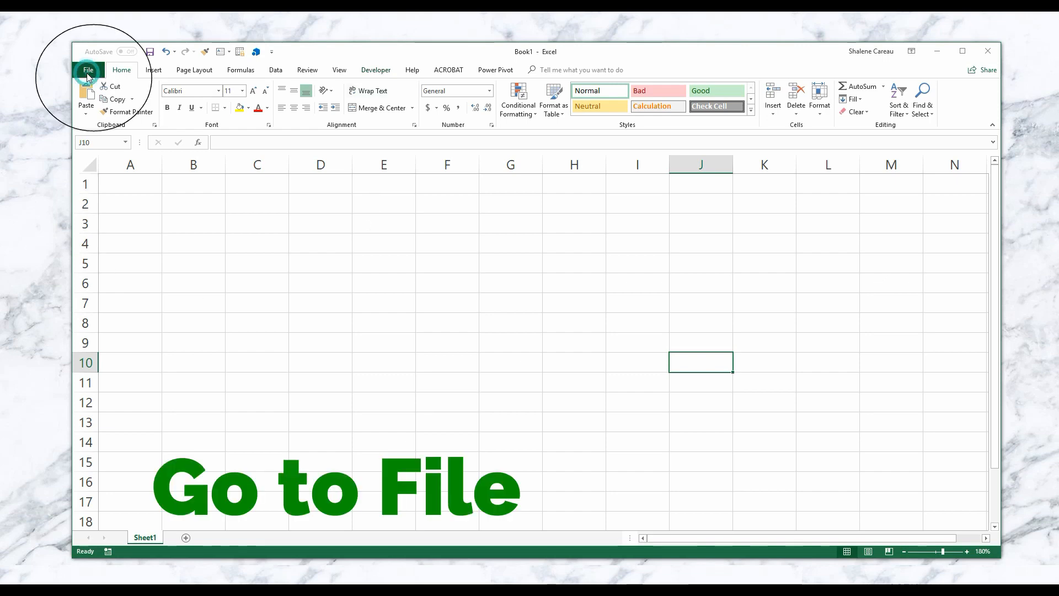
{"action": "left_click", "coordinate": [87, 69]}
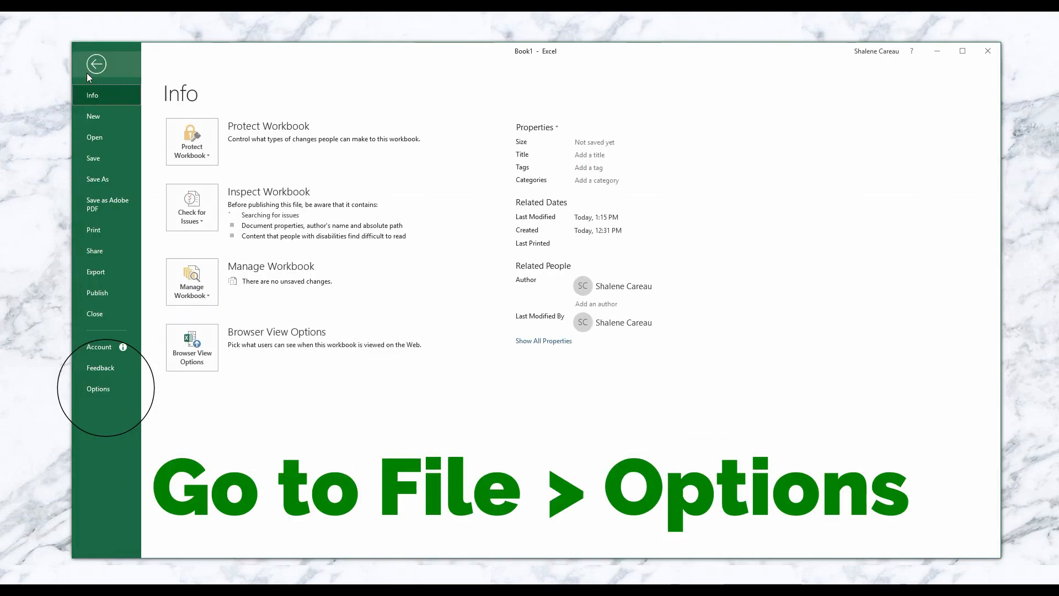
{"action": "left_click", "coordinate": [98, 389]}
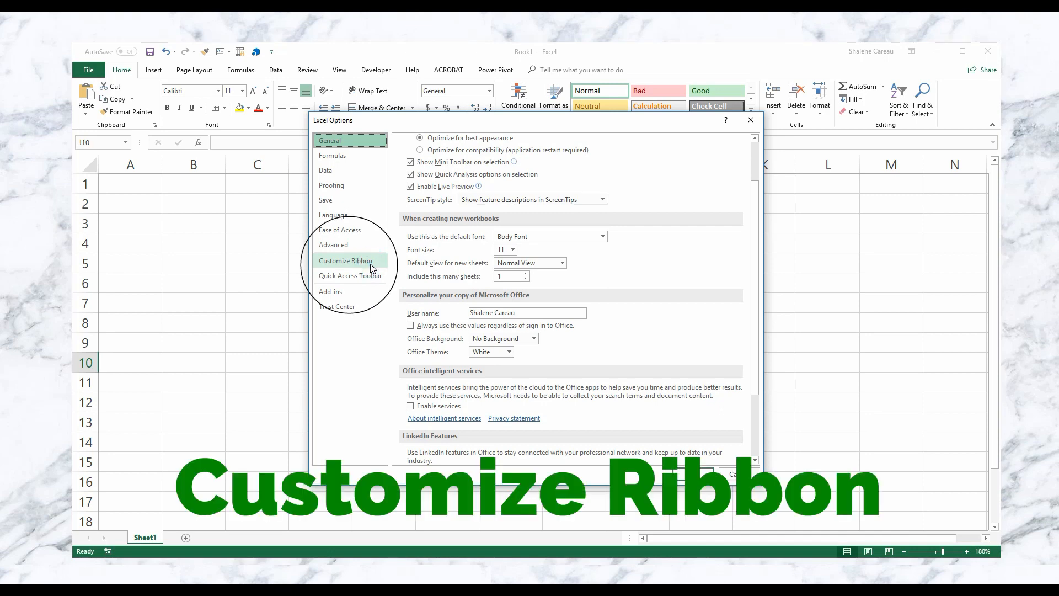
{"action": "left_click", "coordinate": [346, 261]}
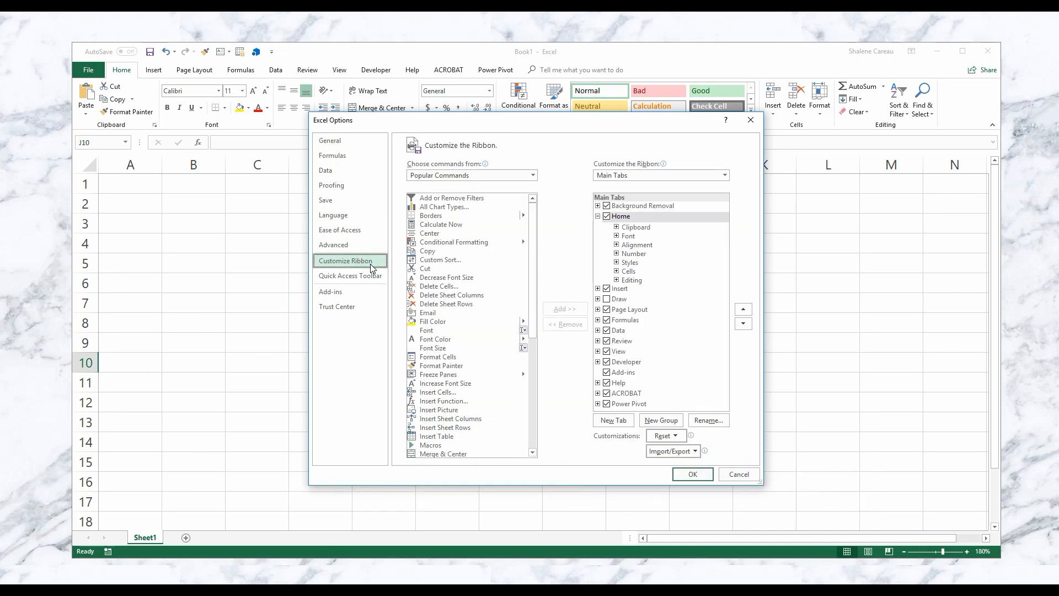
{"action": "mouse_move", "coordinate": [662, 164]}
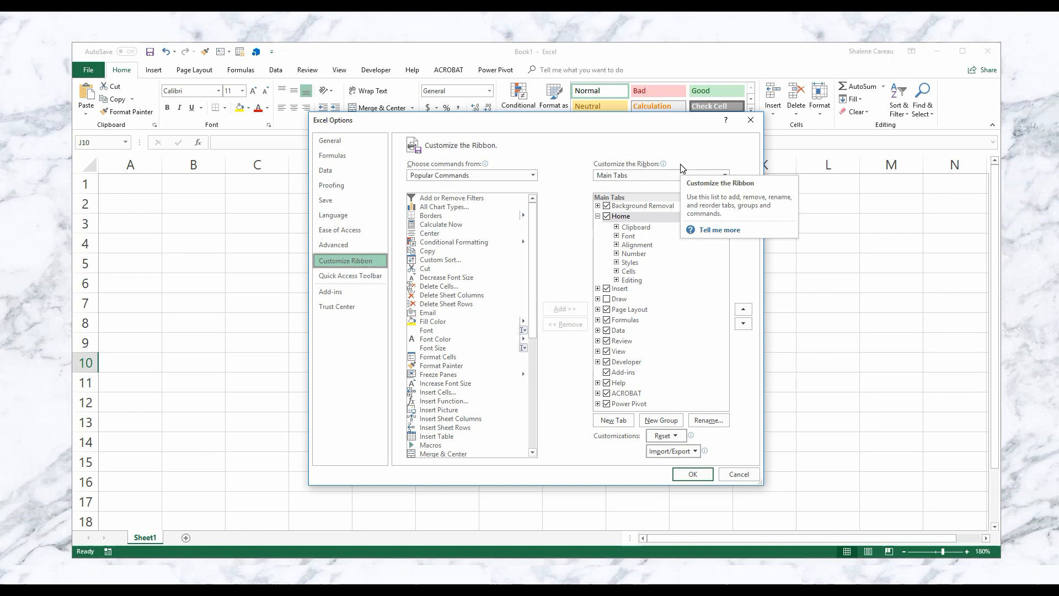
{"action": "left_click", "coordinate": [641, 178]}
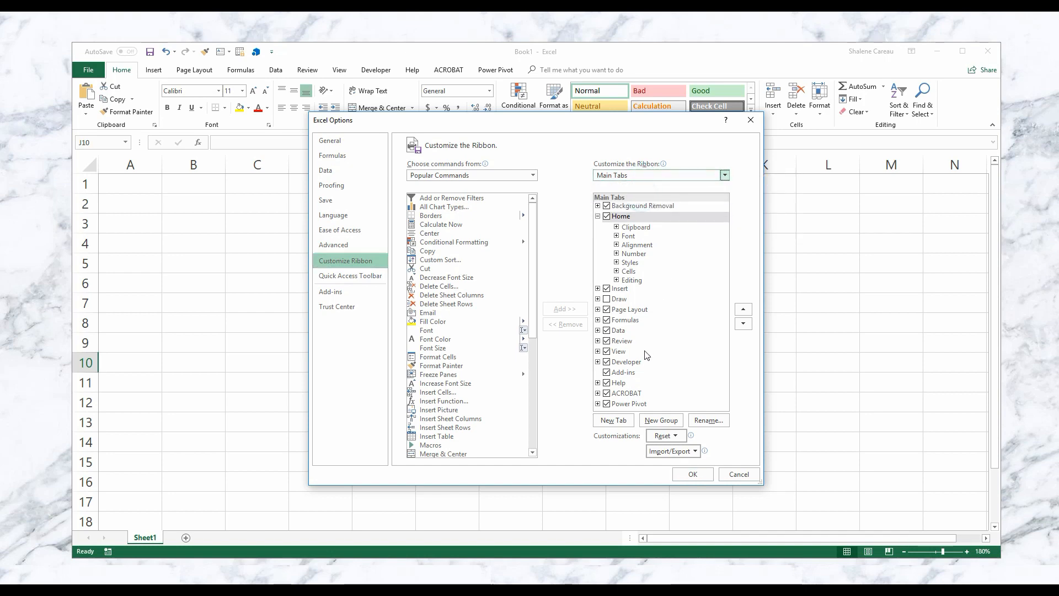
{"action": "left_click", "coordinate": [605, 372]}
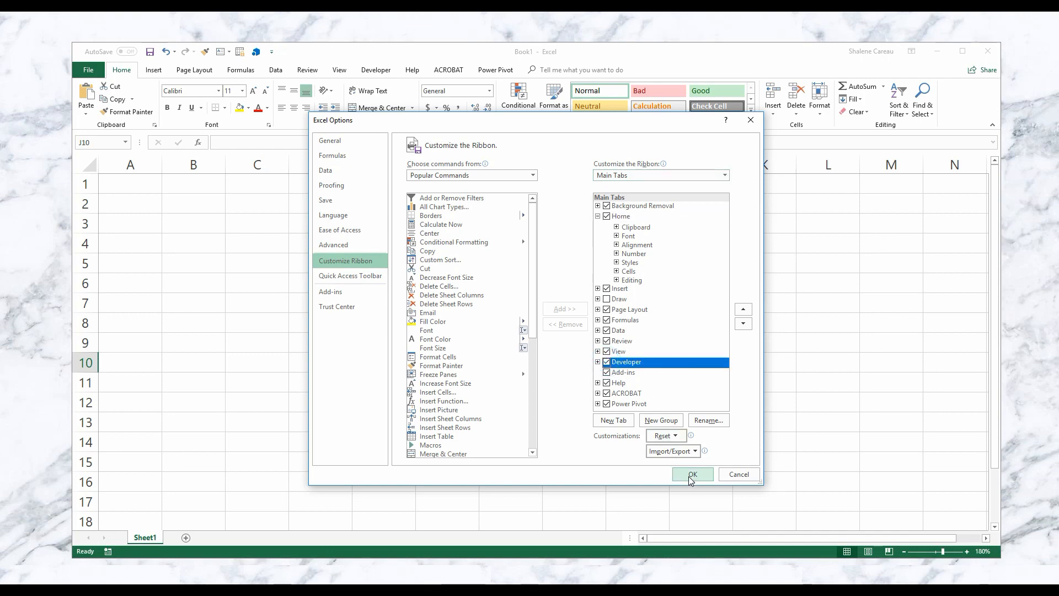
{"action": "left_click", "coordinate": [692, 473]}
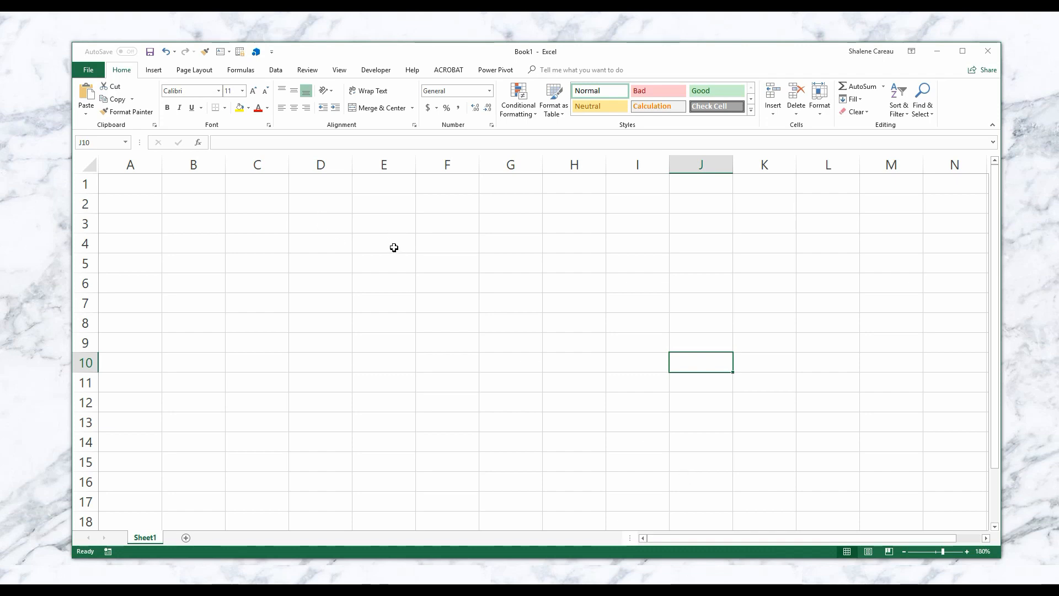
Enter the To Do List heading in E4 and five tasks in F5:F9, then bold and centre the heading.
{"action": "type", "text": "To Do List"}
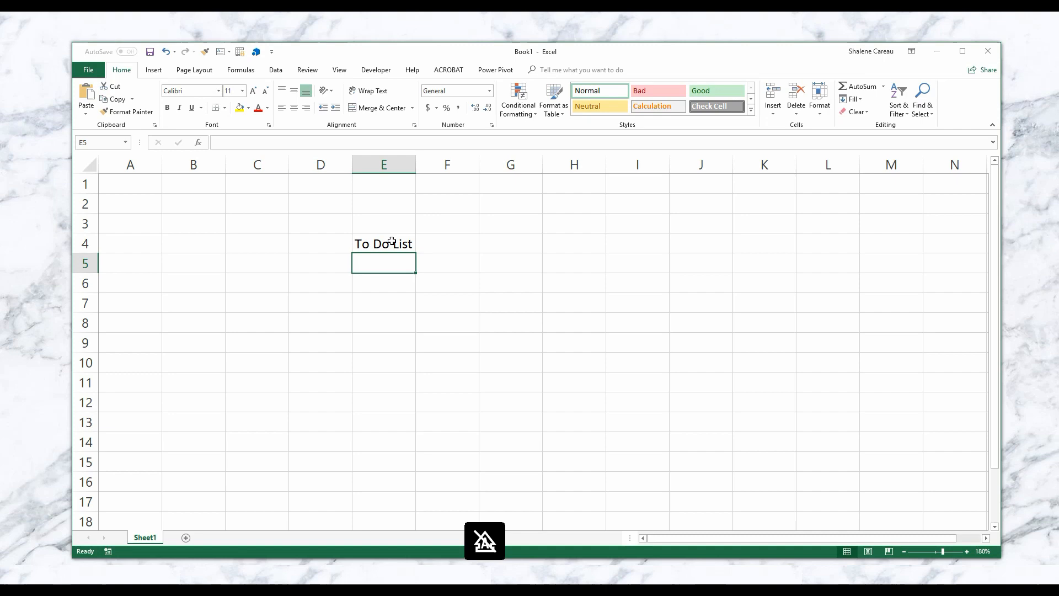
{"action": "type", "text": "Go to the grocery store"}
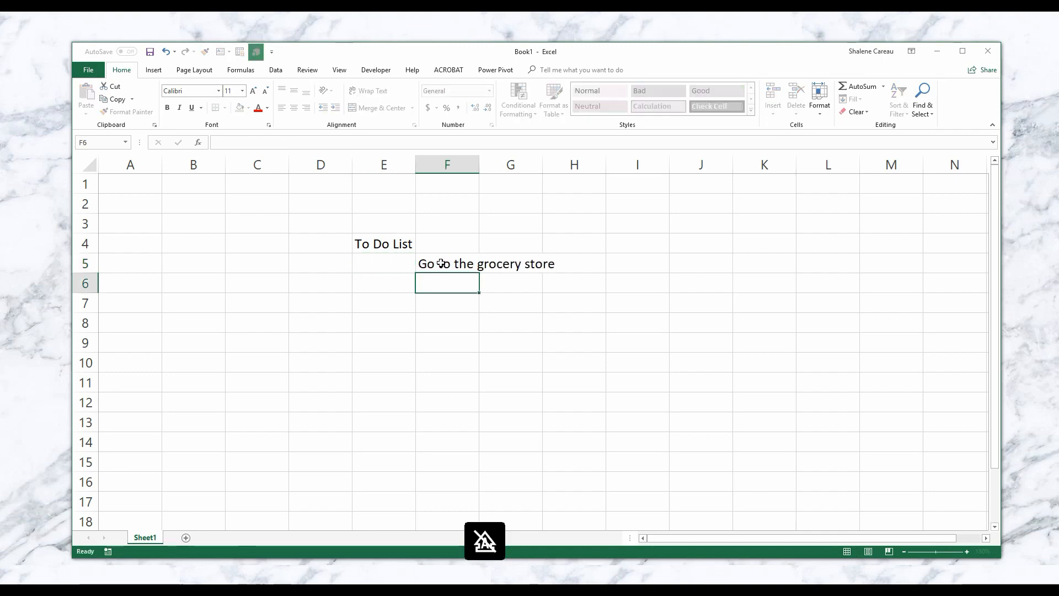
{"action": "type", "text": "Take out the trash"}
{"action": "left_click", "coordinate": [447, 343]}
{"action": "type", "text": "Tiddy up the"}
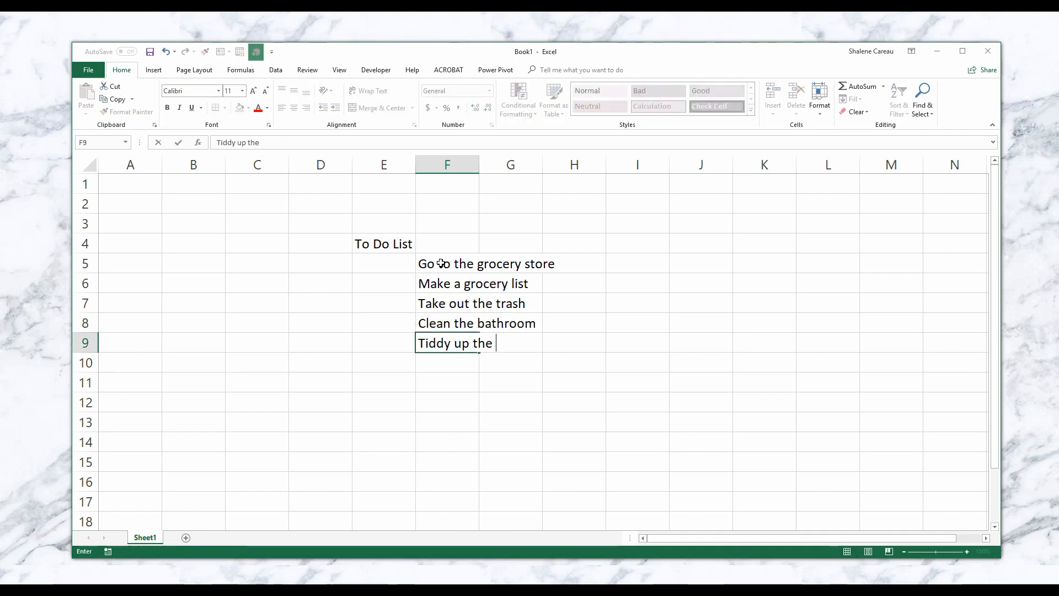
{"action": "type", "text": "bedroom"}
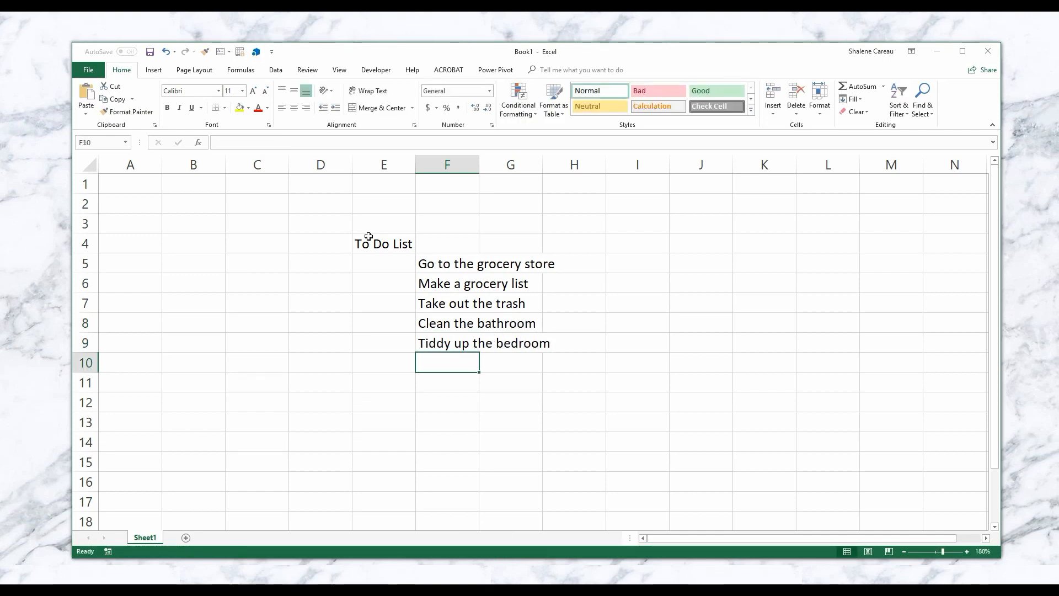
{"action": "left_click", "coordinate": [383, 243]}
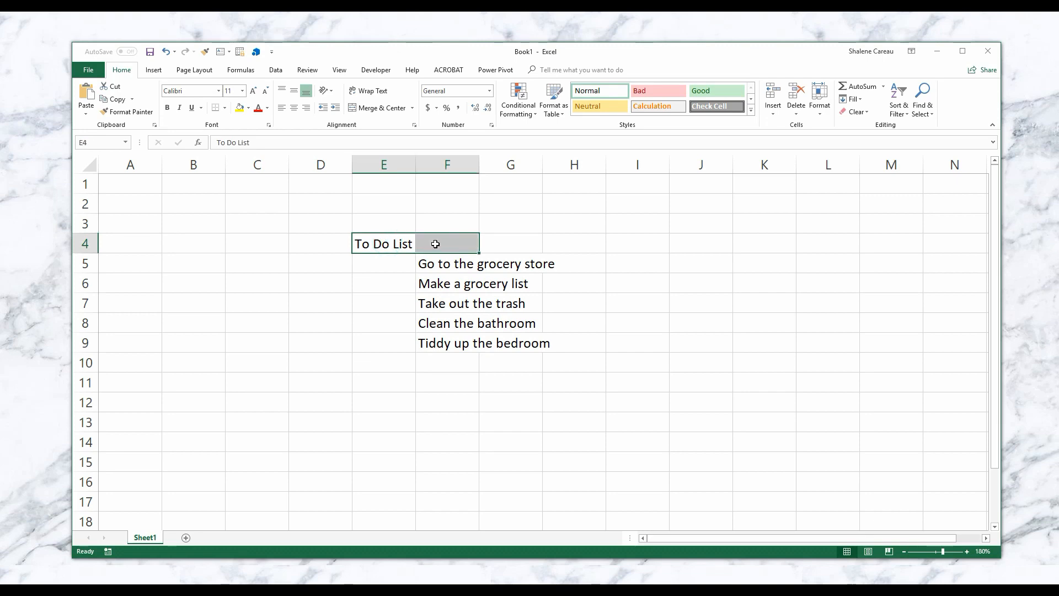
{"action": "left_click", "coordinate": [377, 107]}
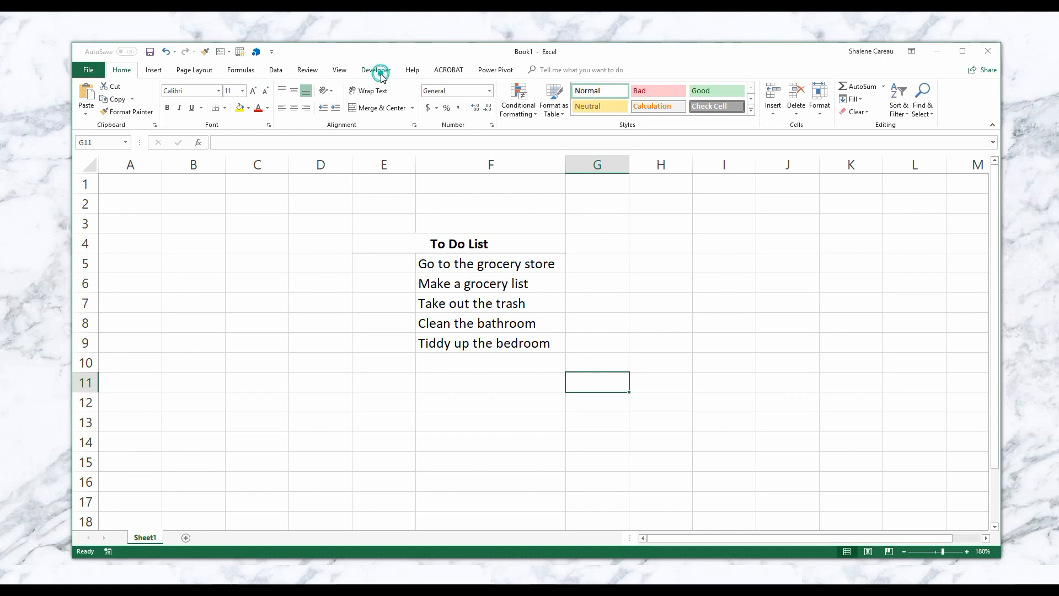
Insert a Check Box (Form Control) in E5 beside Go to the grocery store, without label text.
{"action": "left_click", "coordinate": [376, 69]}
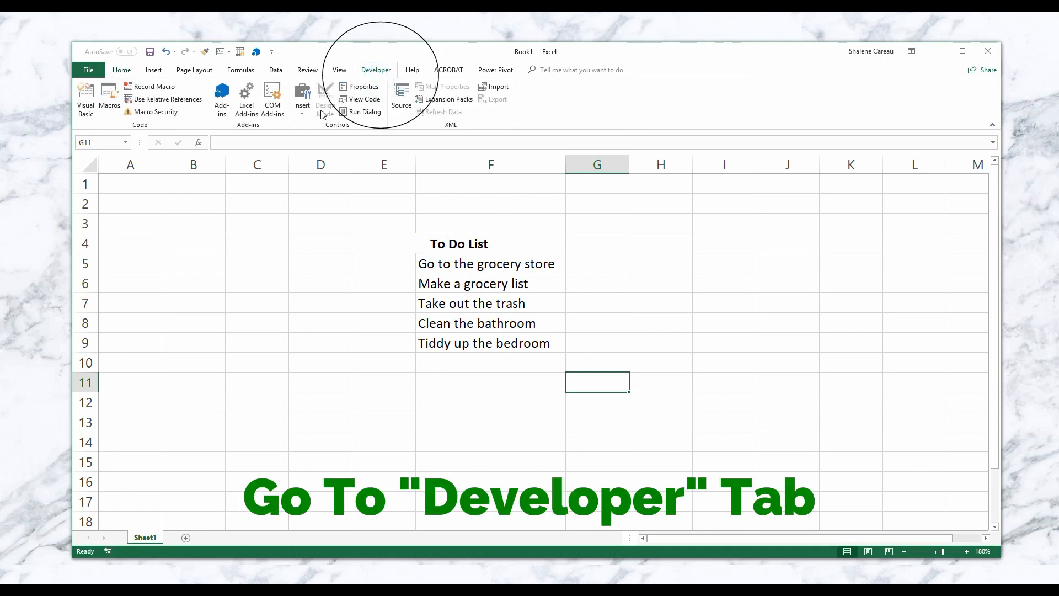
{"action": "left_click", "coordinate": [302, 99]}
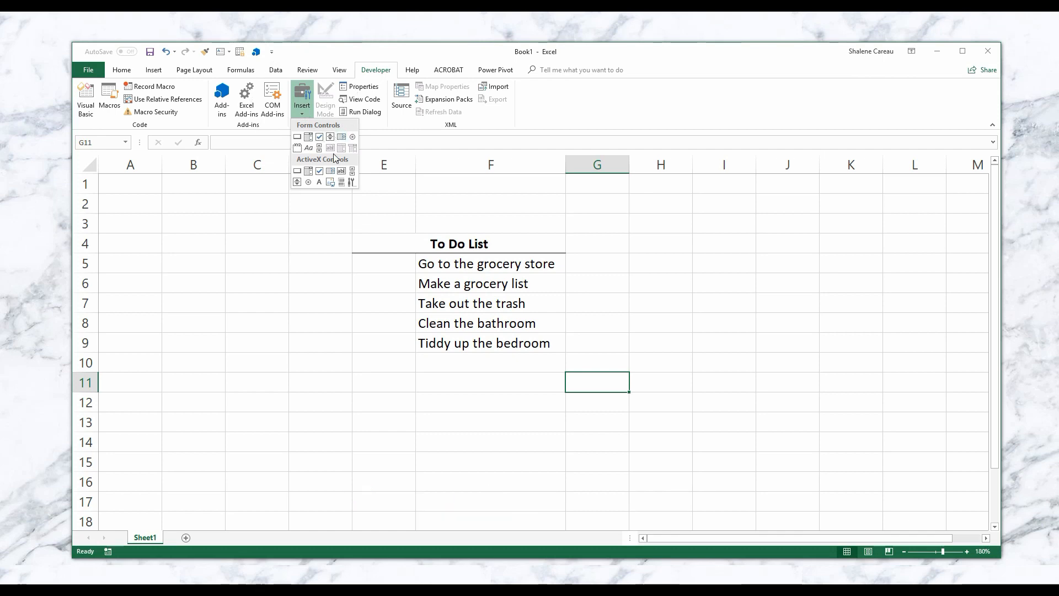
{"action": "mouse_move", "coordinate": [319, 136]}
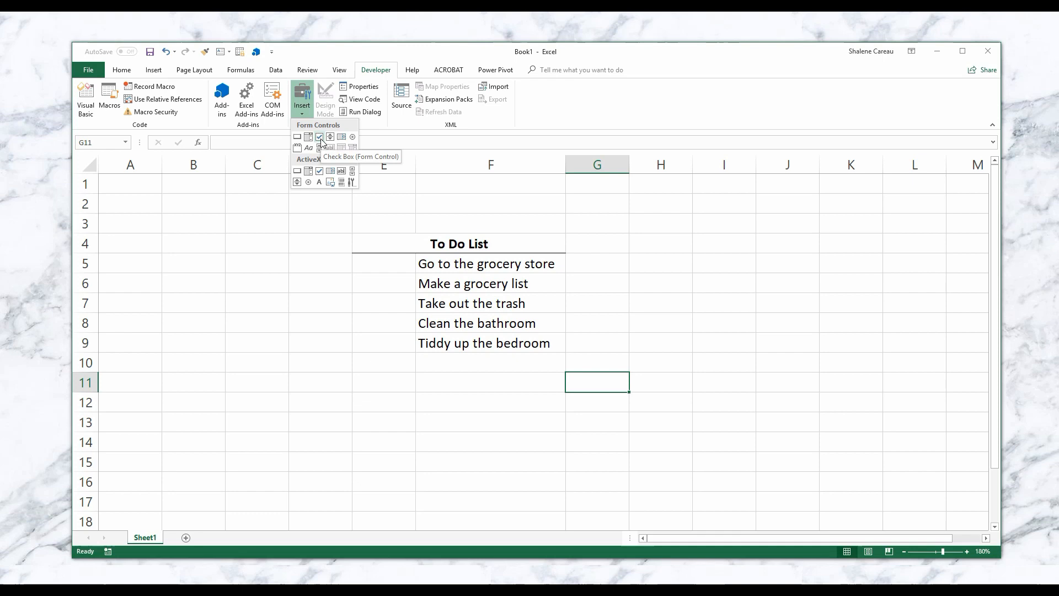
{"action": "left_click", "coordinate": [320, 138]}
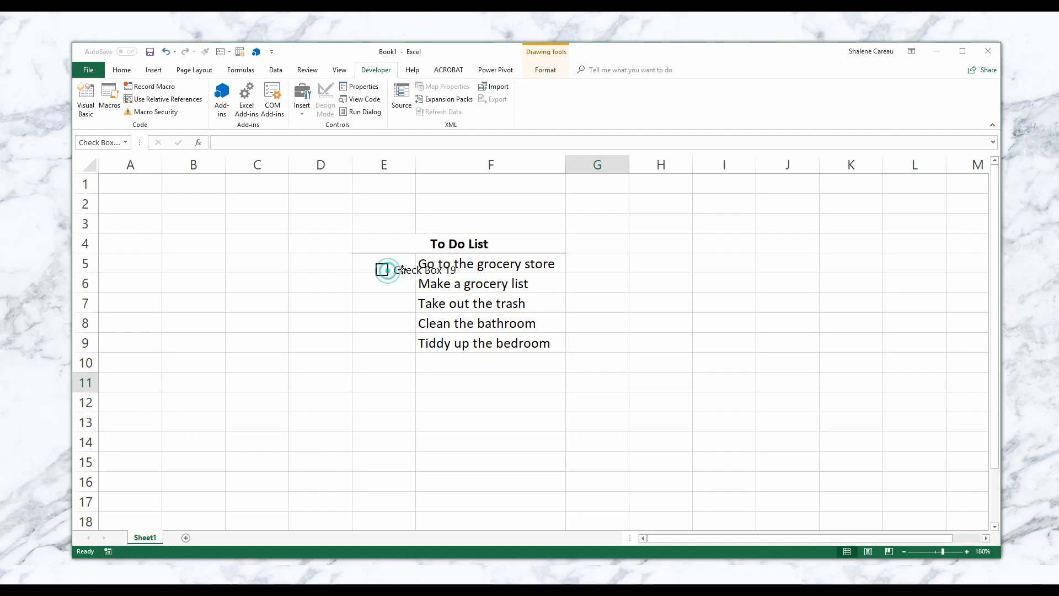
{"action": "left_click", "coordinate": [405, 269]}
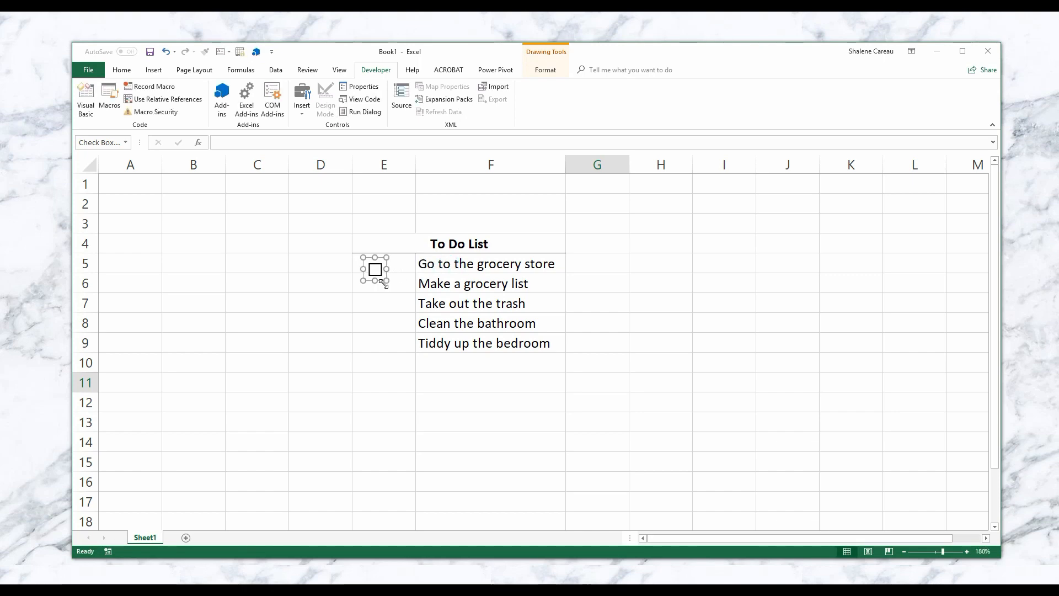
{"action": "left_click", "coordinate": [383, 303]}
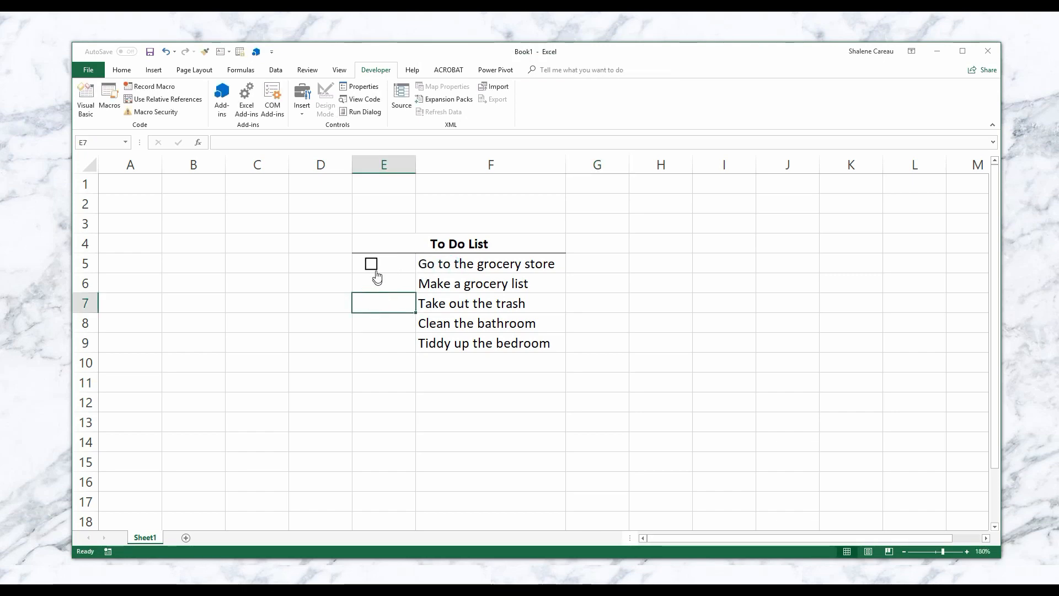
{"action": "left_click", "coordinate": [370, 264]}
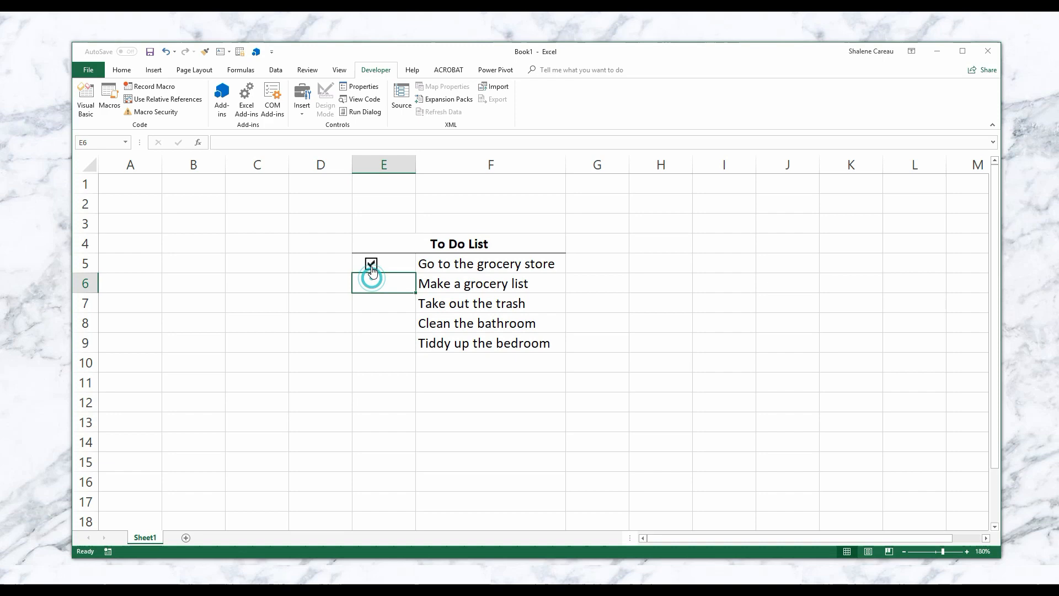
{"action": "left_click", "coordinate": [370, 263]}
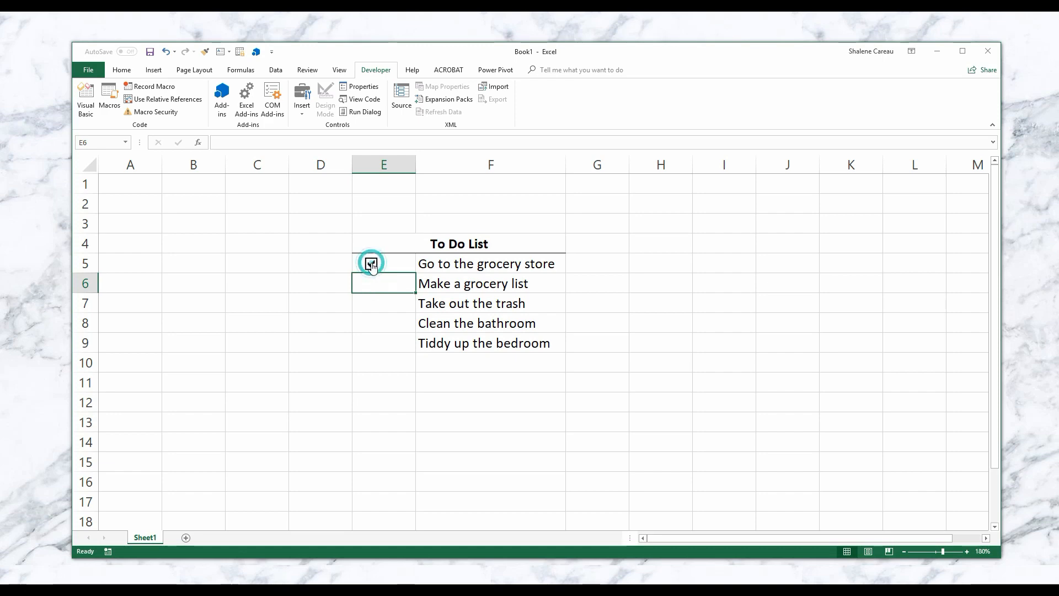
{"action": "left_click", "coordinate": [371, 264]}
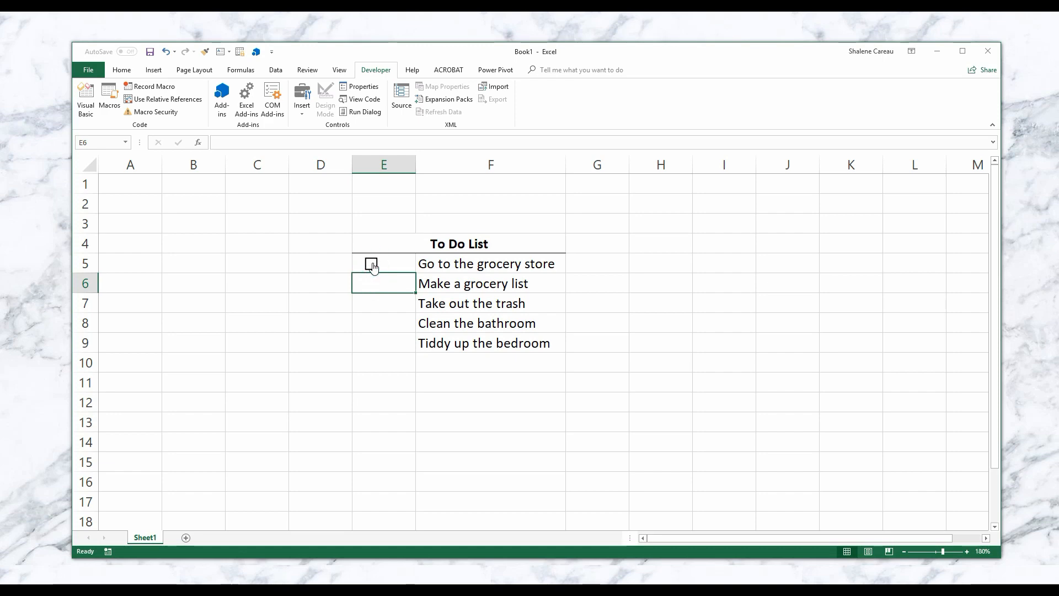
Set the grocery-store checkbox's value to Mixed in Format Control and confirm.
{"action": "right_click", "coordinate": [371, 264]}
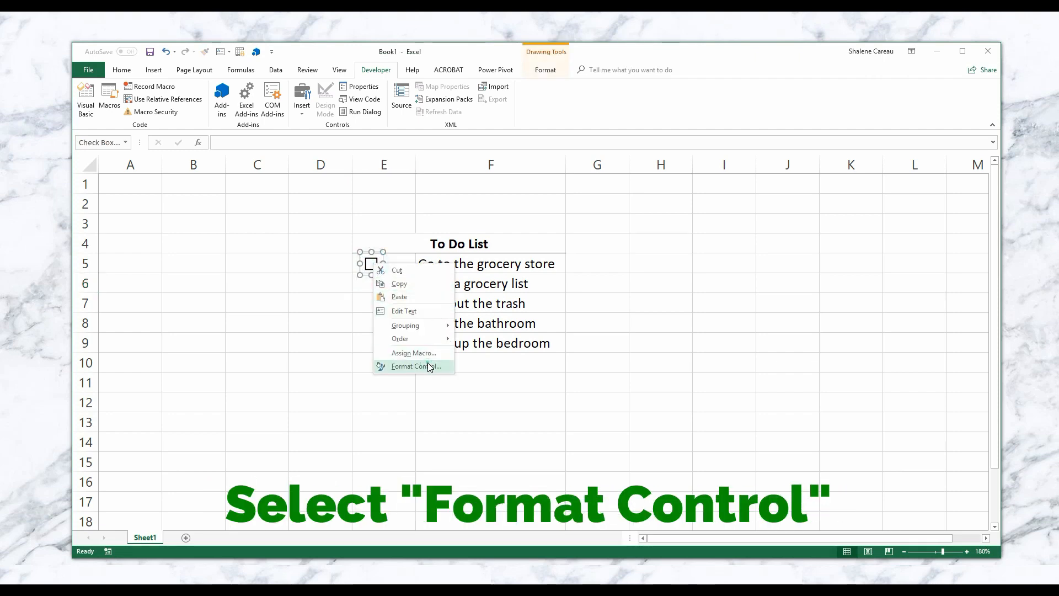
{"action": "left_click", "coordinate": [415, 366]}
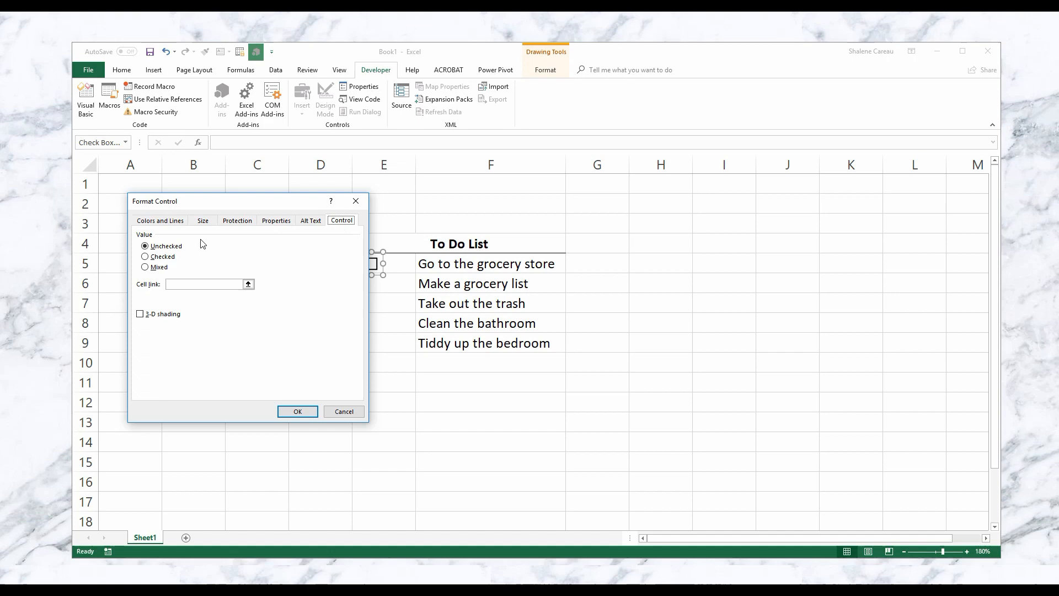
{"action": "mouse_move", "coordinate": [181, 274]}
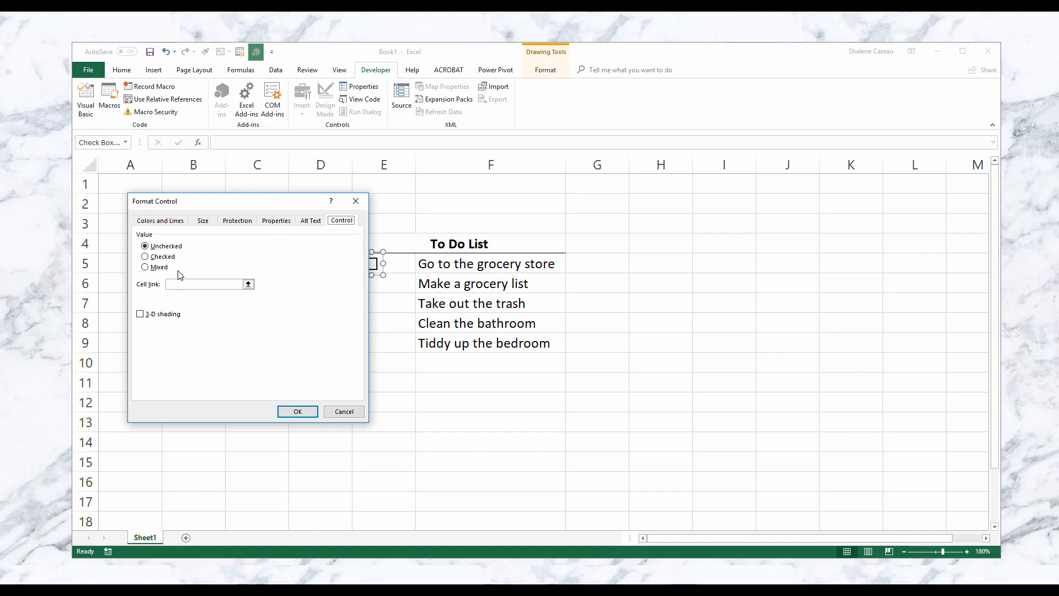
{"action": "mouse_move", "coordinate": [193, 254]}
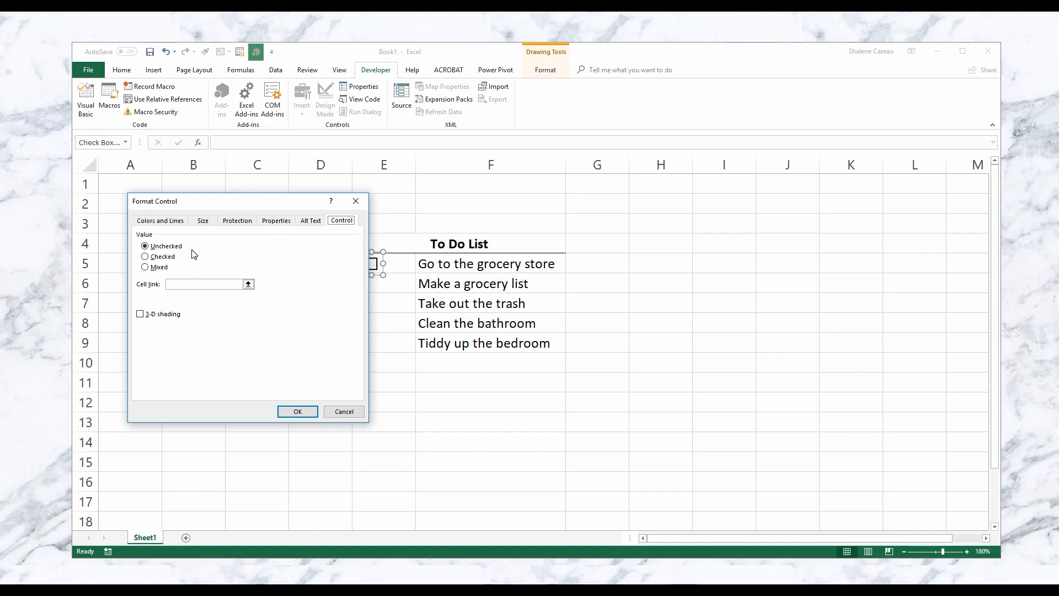
{"action": "mouse_move", "coordinate": [190, 253]}
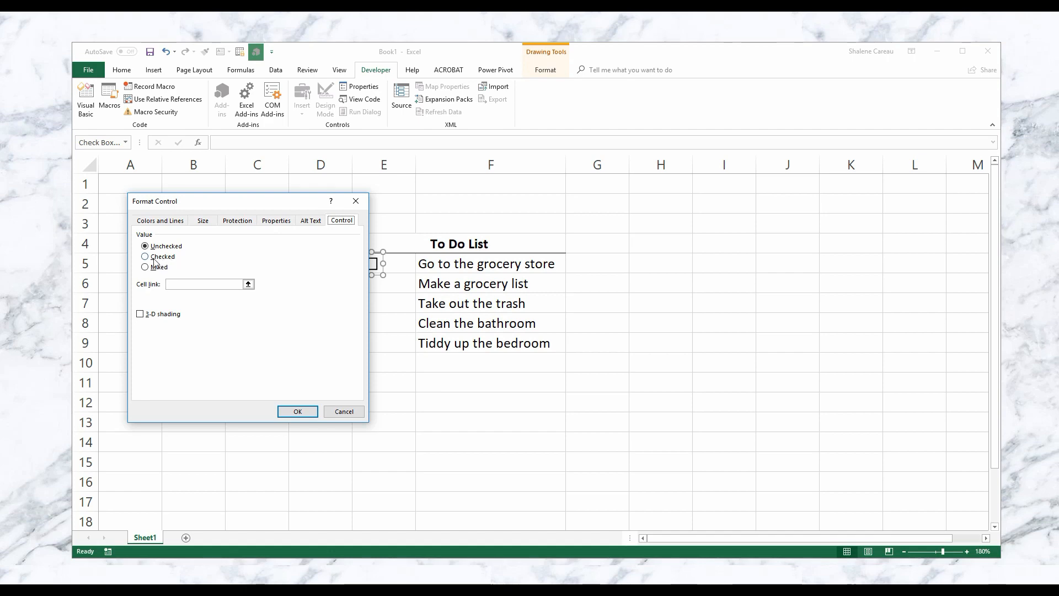
{"action": "left_click", "coordinate": [144, 256]}
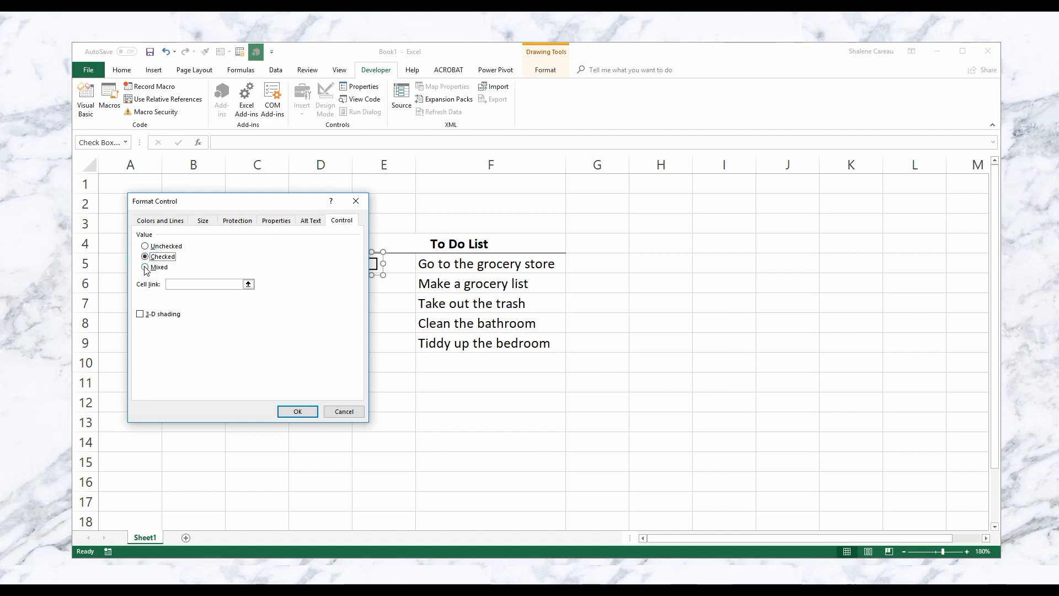
{"action": "left_click", "coordinate": [145, 267]}
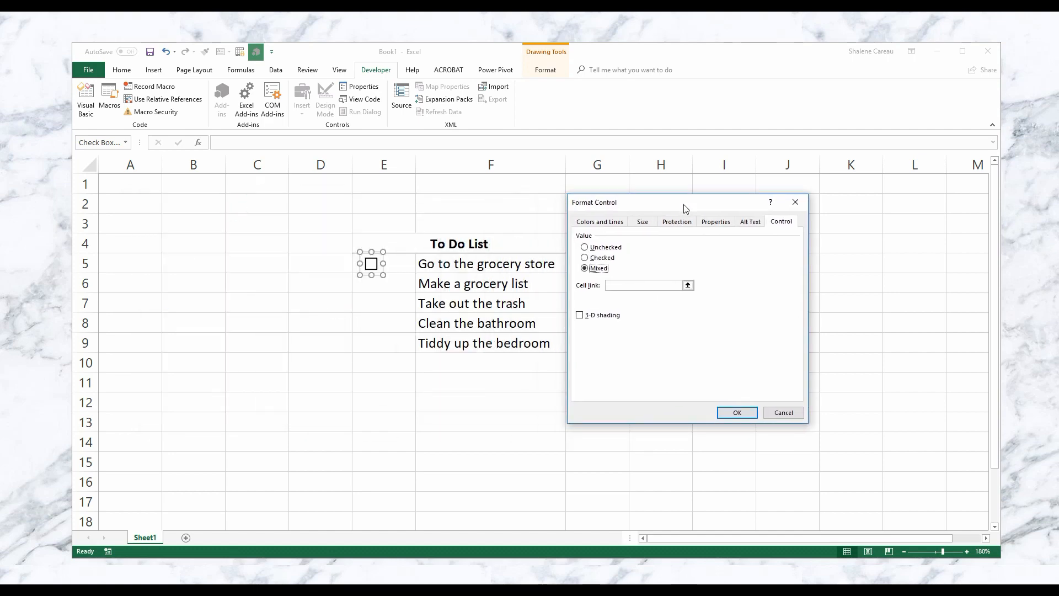
{"action": "left_click", "coordinate": [736, 413]}
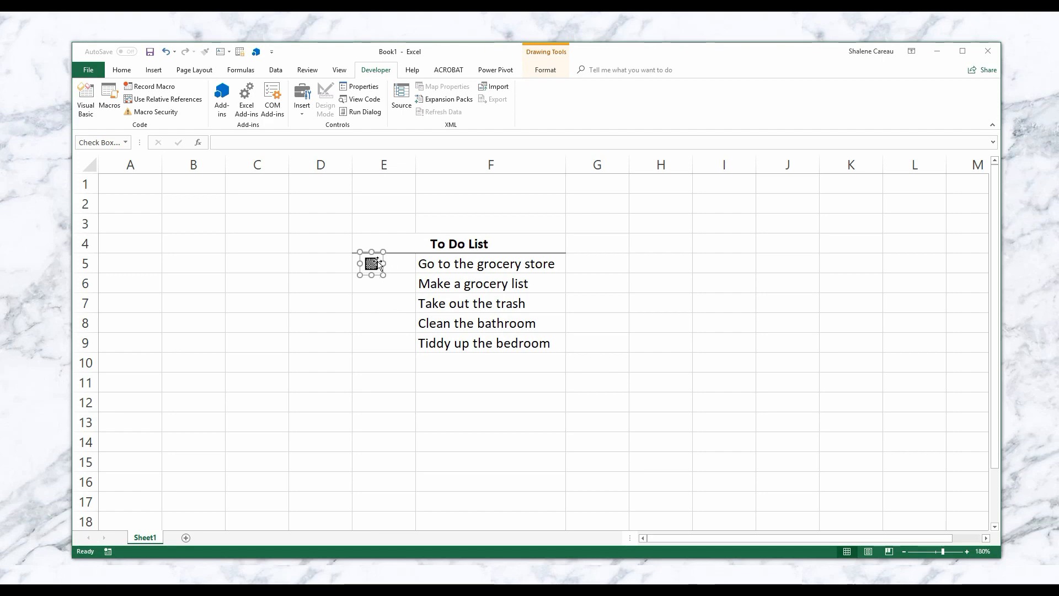
Reopen Format Control for the checkbox and view its Properties: move but don't size with cells.
{"action": "right_click", "coordinate": [370, 263]}
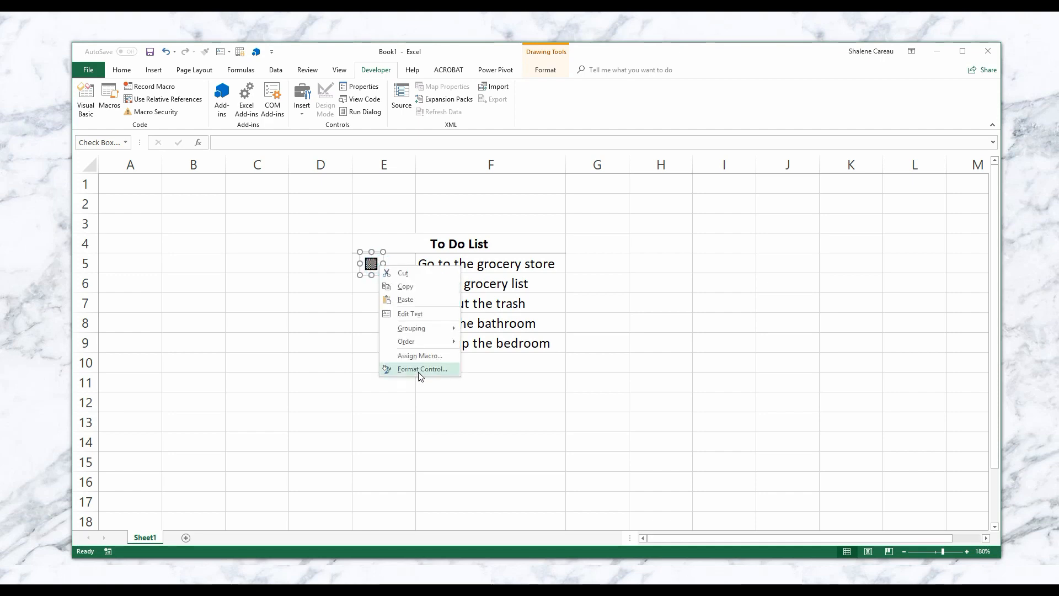
{"action": "left_click", "coordinate": [554, 416]}
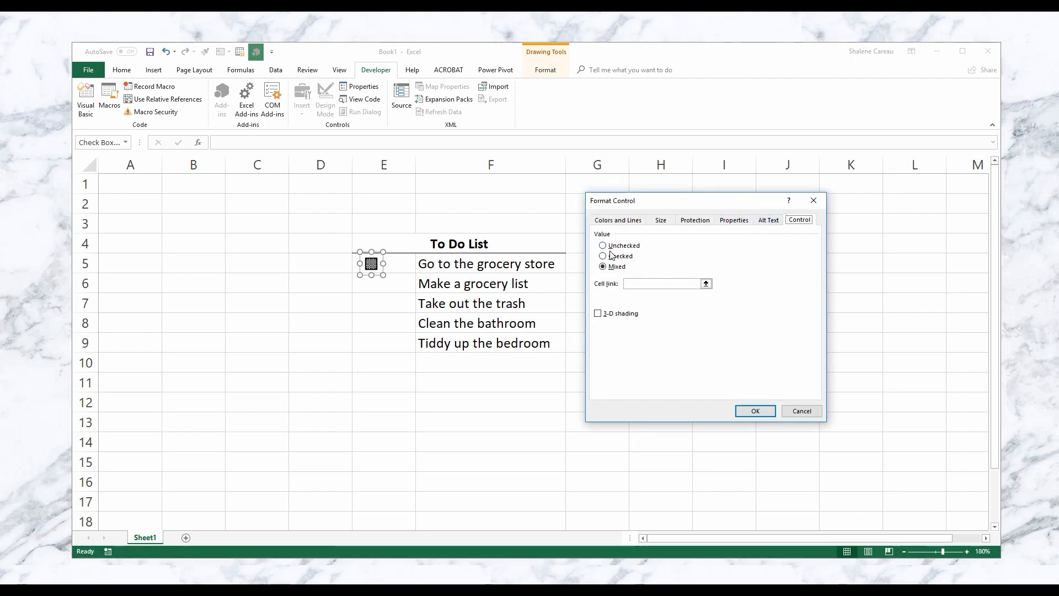
{"action": "left_click", "coordinate": [734, 219]}
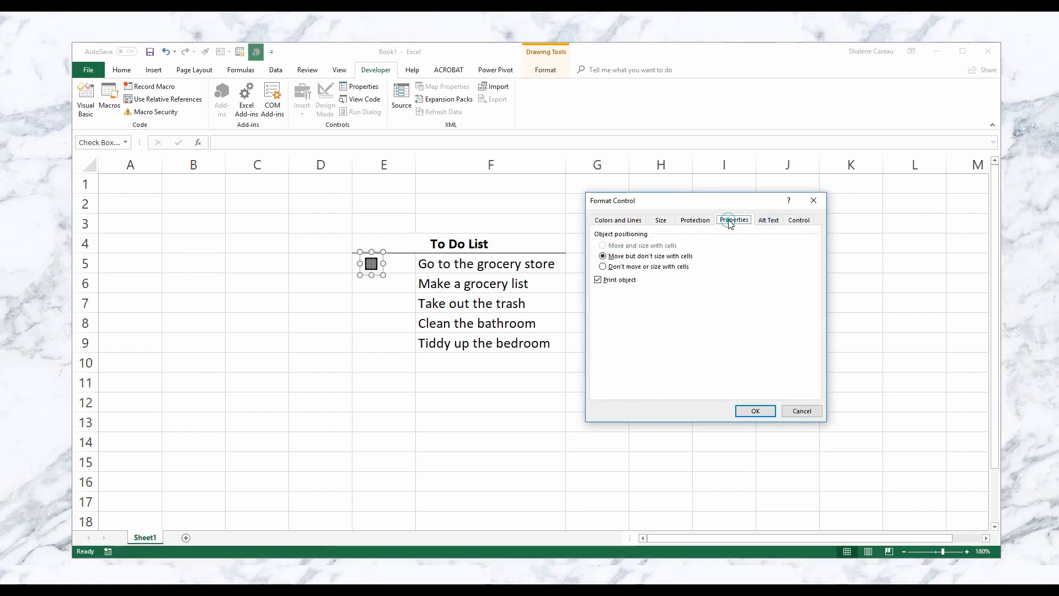
{"action": "mouse_move", "coordinate": [720, 241]}
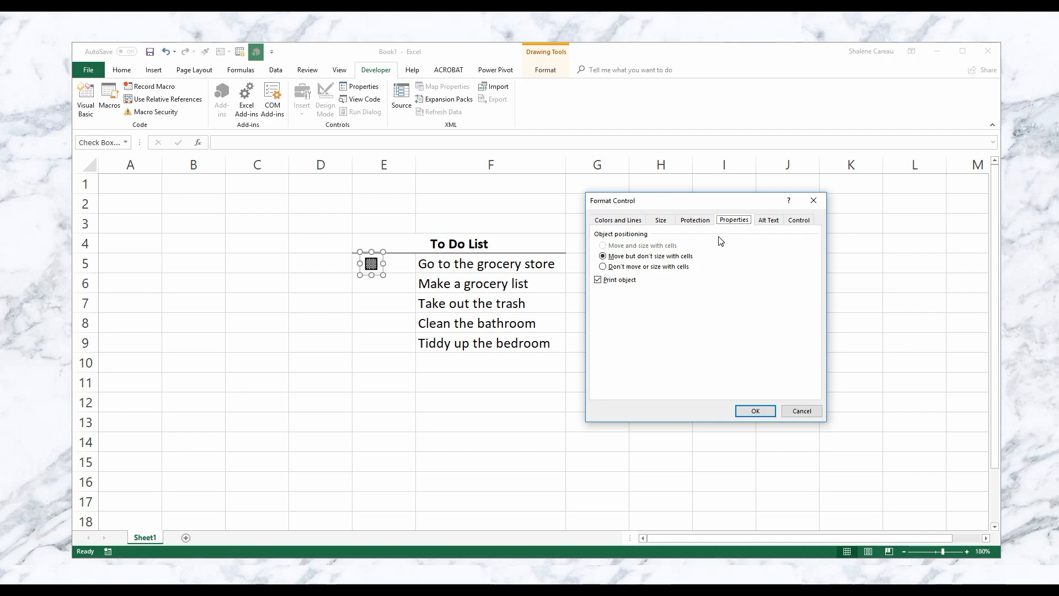
{"action": "left_click", "coordinate": [755, 410]}
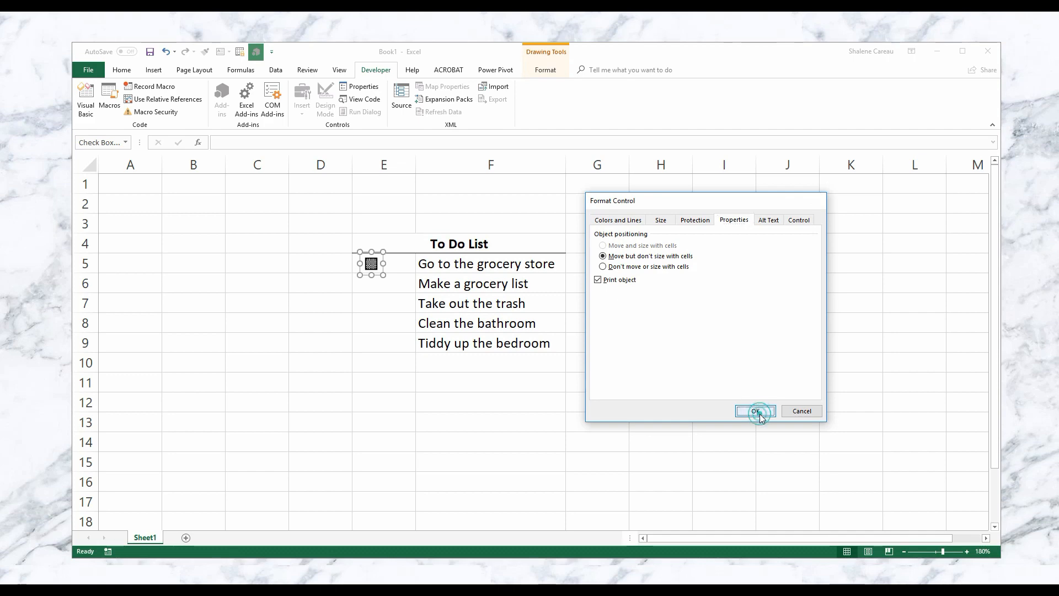
Fill the checkbox from E5 down to E7, then bring up Format Control for the E7 checkbox.
{"action": "left_click", "coordinate": [756, 411]}
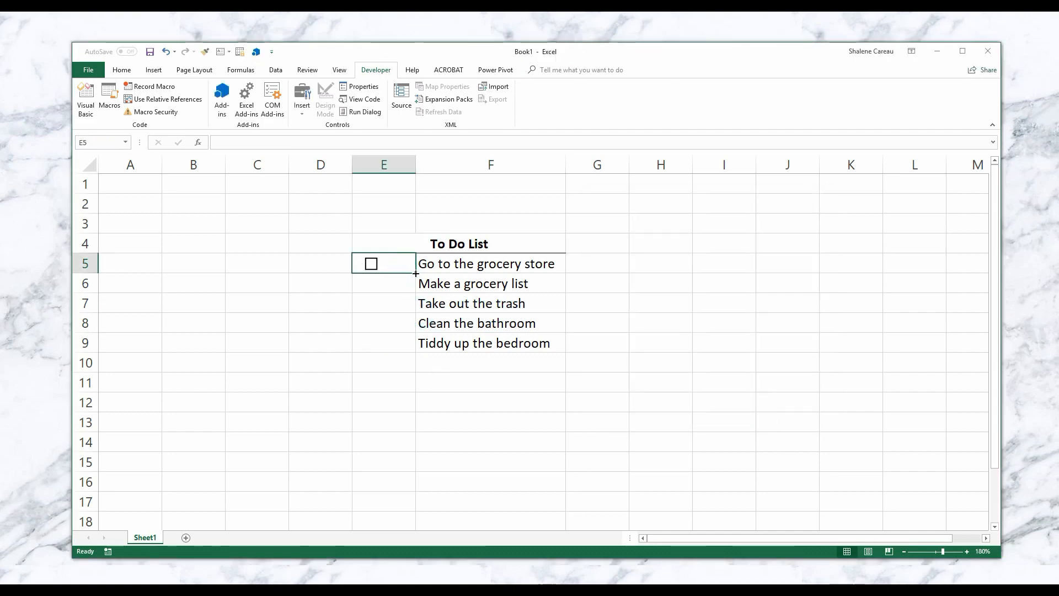
{"action": "left_click_drag", "start_coordinate": [415, 272], "coordinate": [421, 318]}
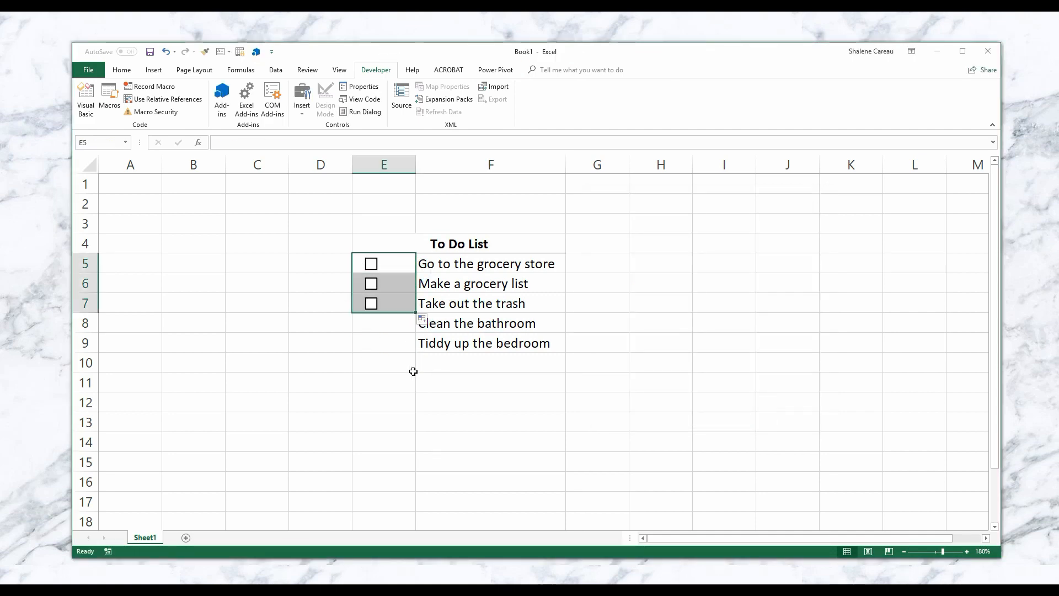
{"action": "mouse_move", "coordinate": [463, 386]}
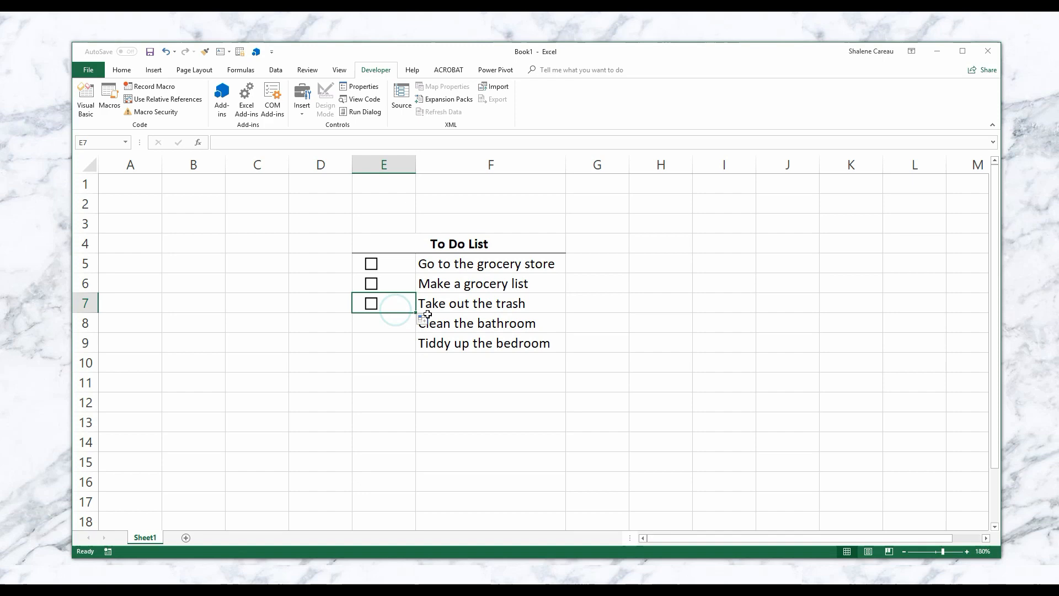
{"action": "left_click", "coordinate": [371, 303]}
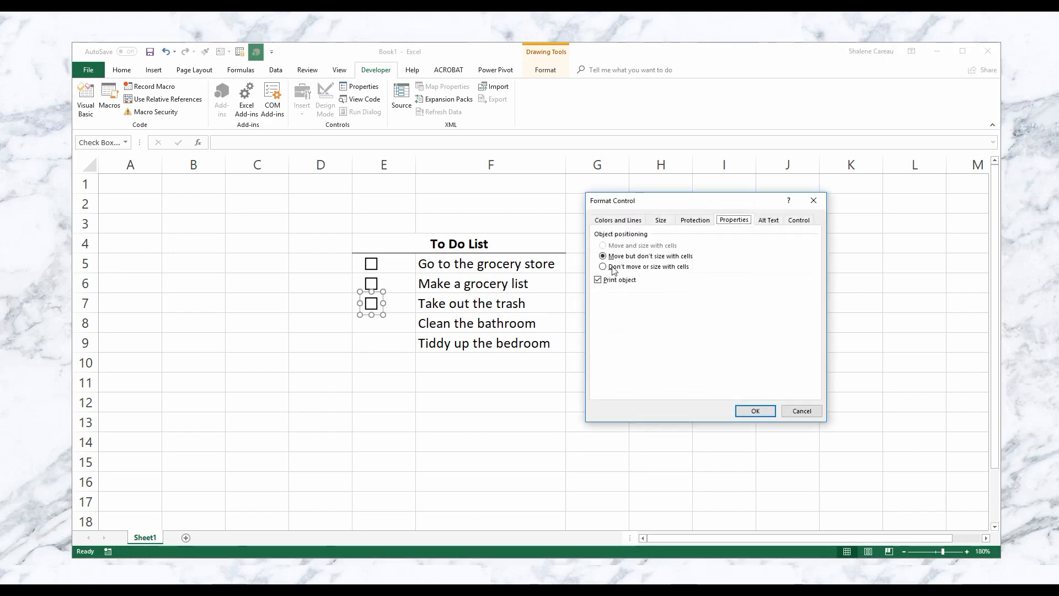
{"action": "left_click", "coordinate": [755, 410]}
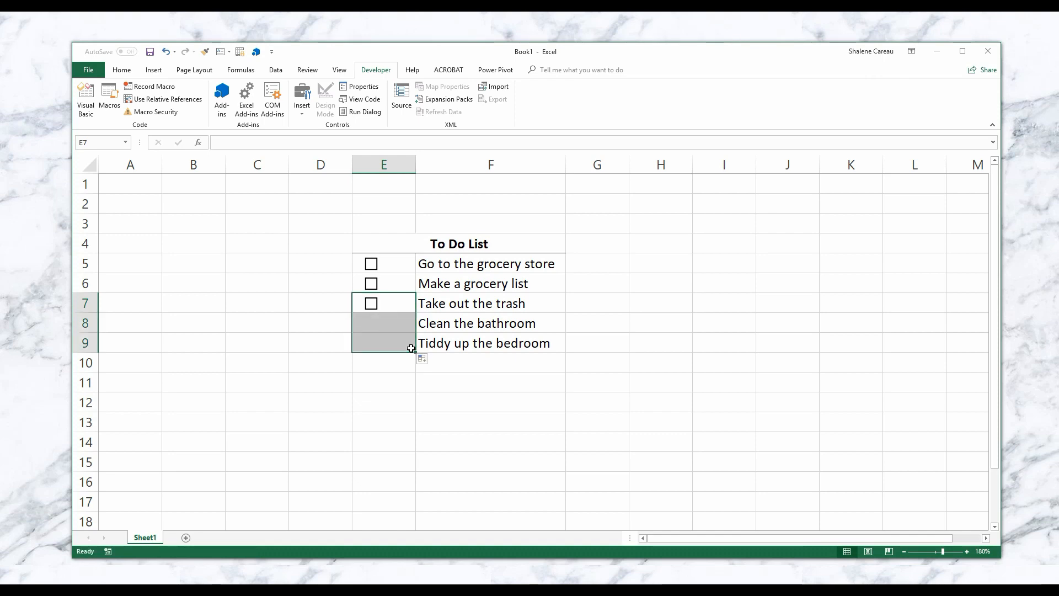
{"action": "left_click", "coordinate": [370, 303]}
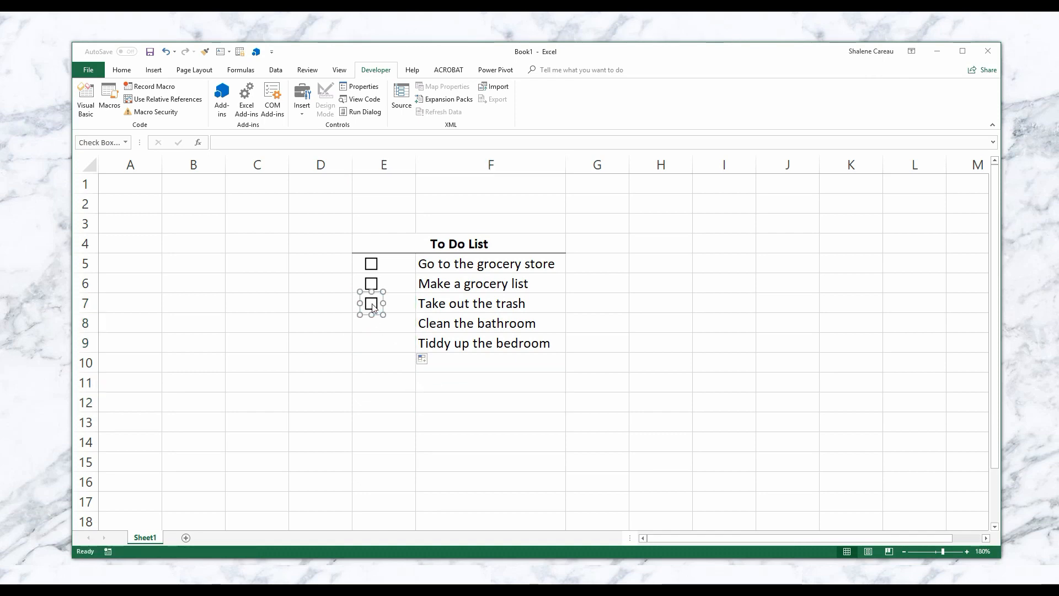
{"action": "left_click", "coordinate": [371, 303]}
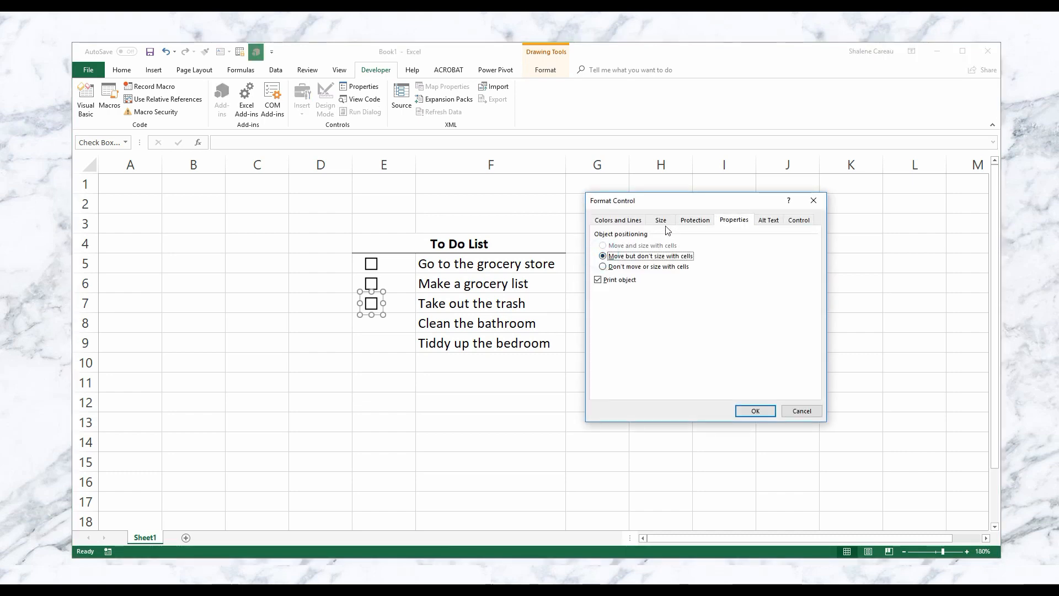
On Colors and Lines give the E7 checkbox a pink fill and a maroon dashed border.
{"action": "left_click", "coordinate": [617, 220]}
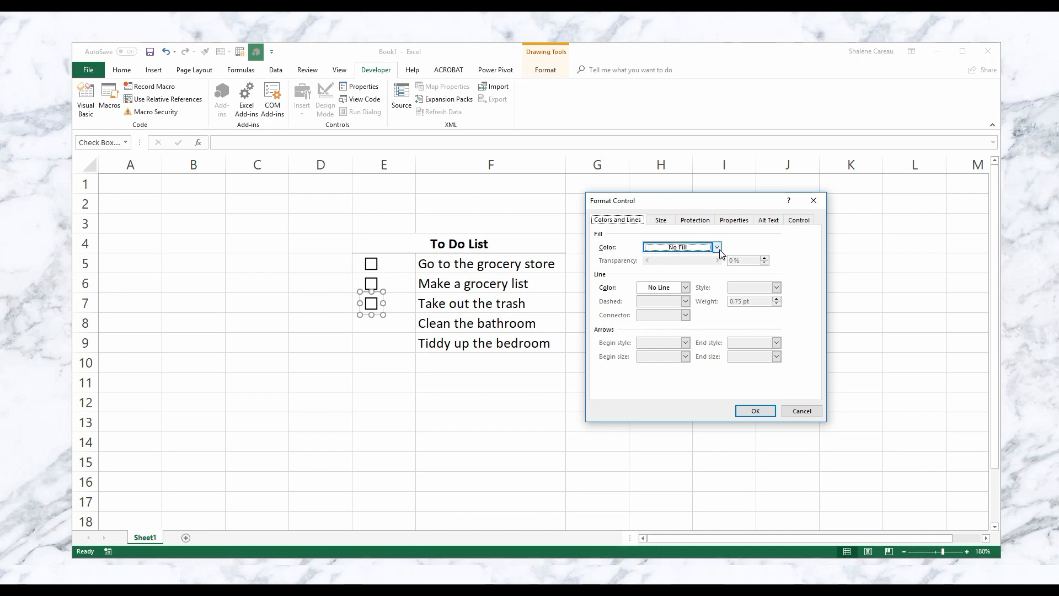
{"action": "left_click", "coordinate": [717, 247]}
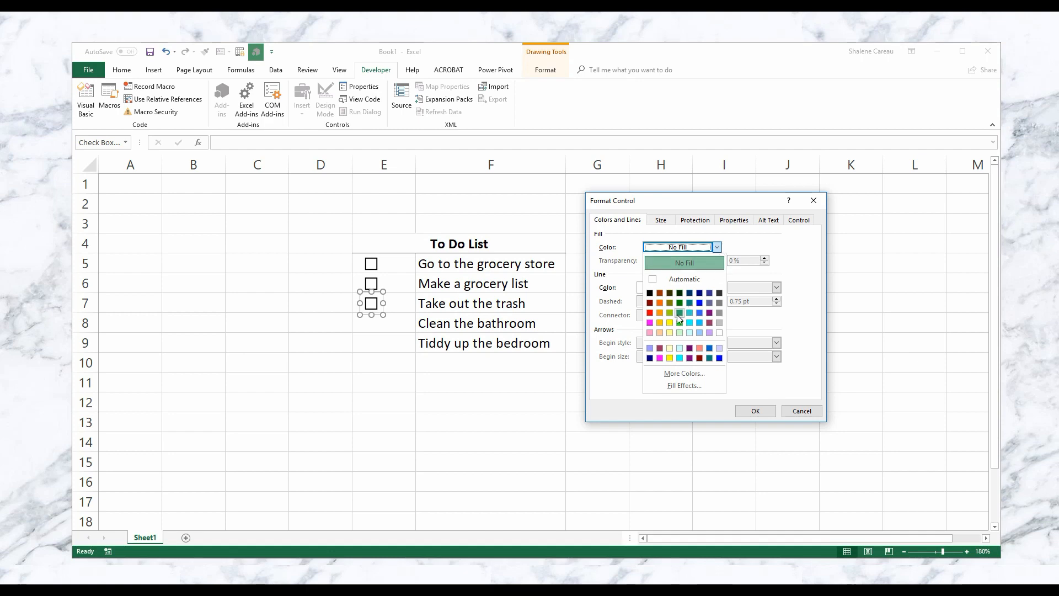
{"action": "left_click", "coordinate": [659, 321]}
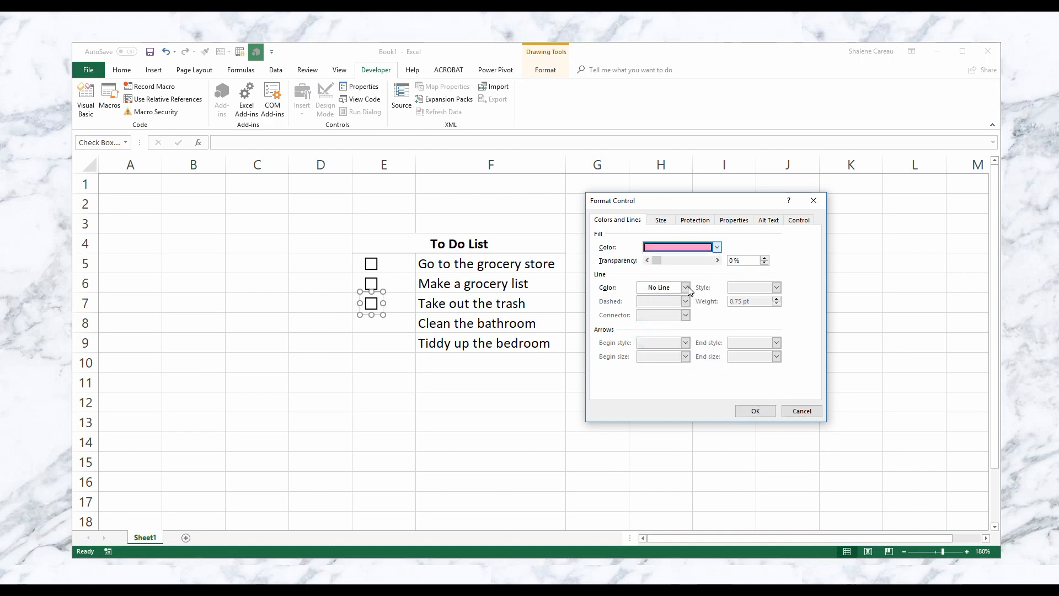
{"action": "left_click", "coordinate": [684, 287]}
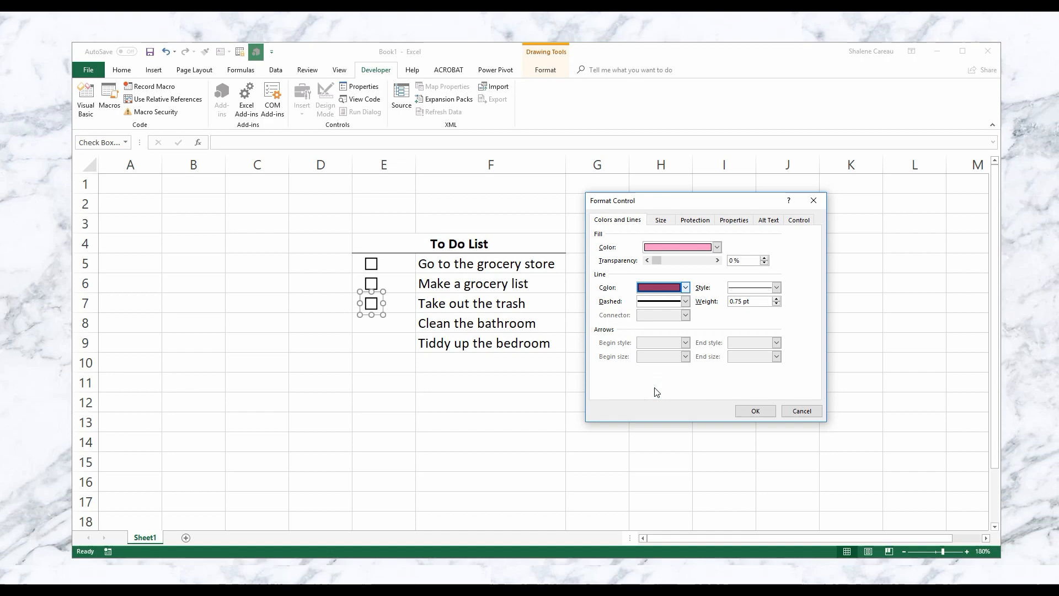
{"action": "left_click", "coordinate": [684, 301]}
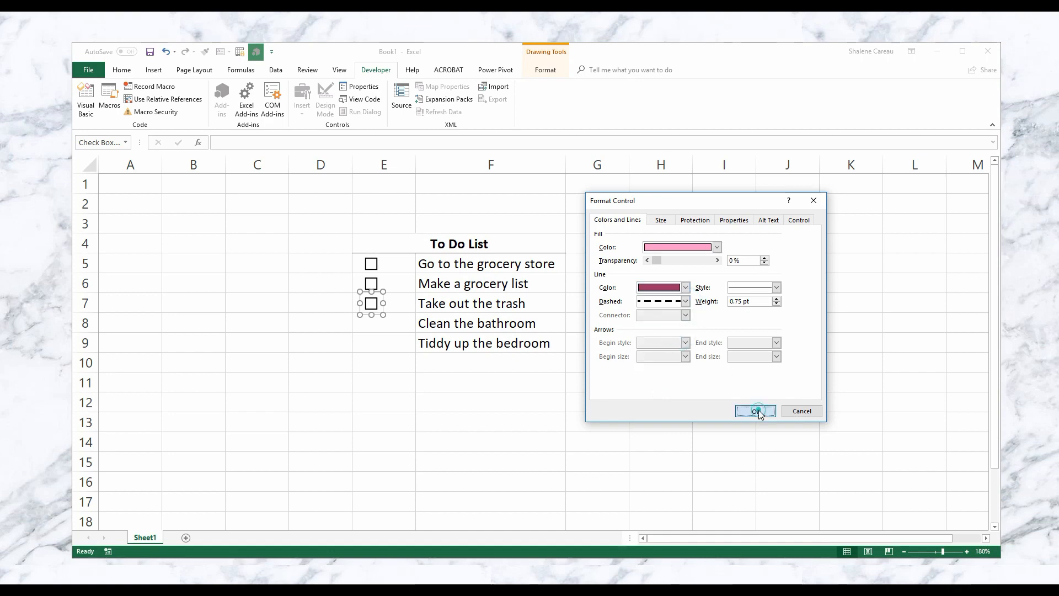
{"action": "left_click", "coordinate": [755, 411]}
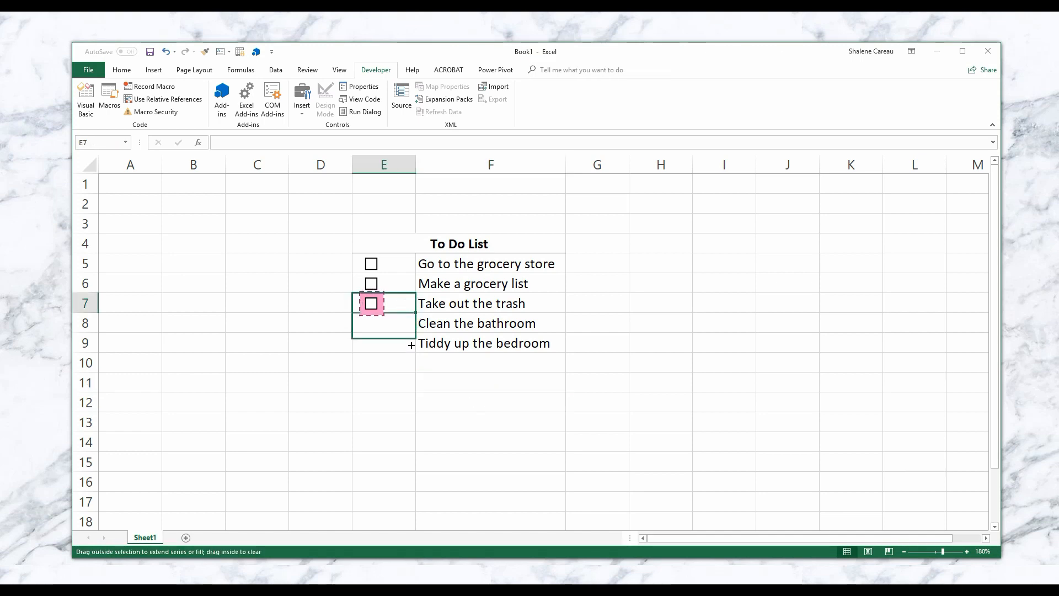
Fill the pink dashed-border checkbox from E7 down to E9 for the last two tasks.
{"action": "left_click_drag", "start_coordinate": [384, 313], "coordinate": [384, 343]}
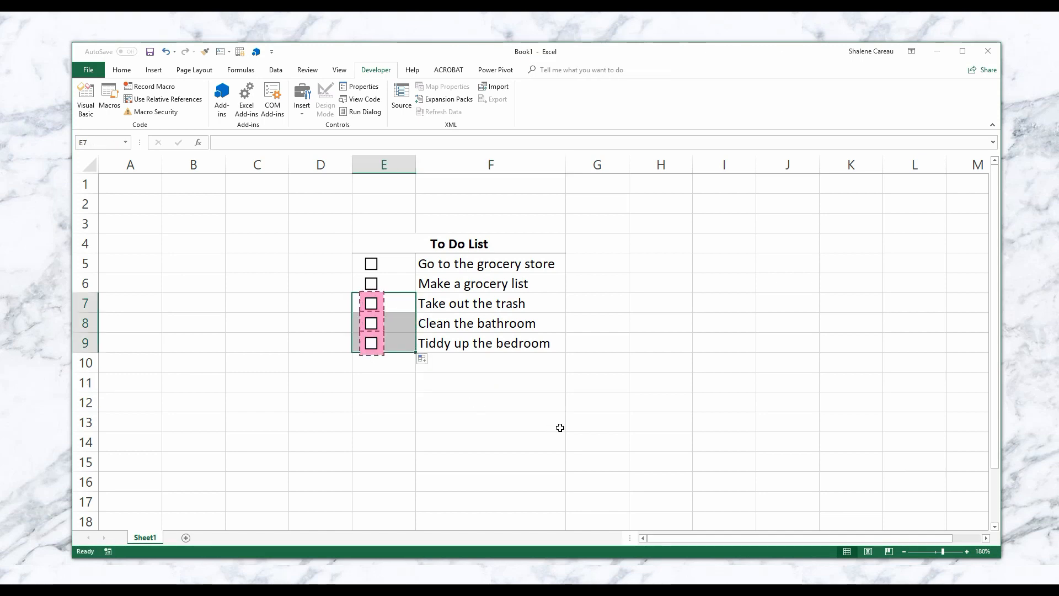
{"action": "left_click", "coordinate": [490, 421]}
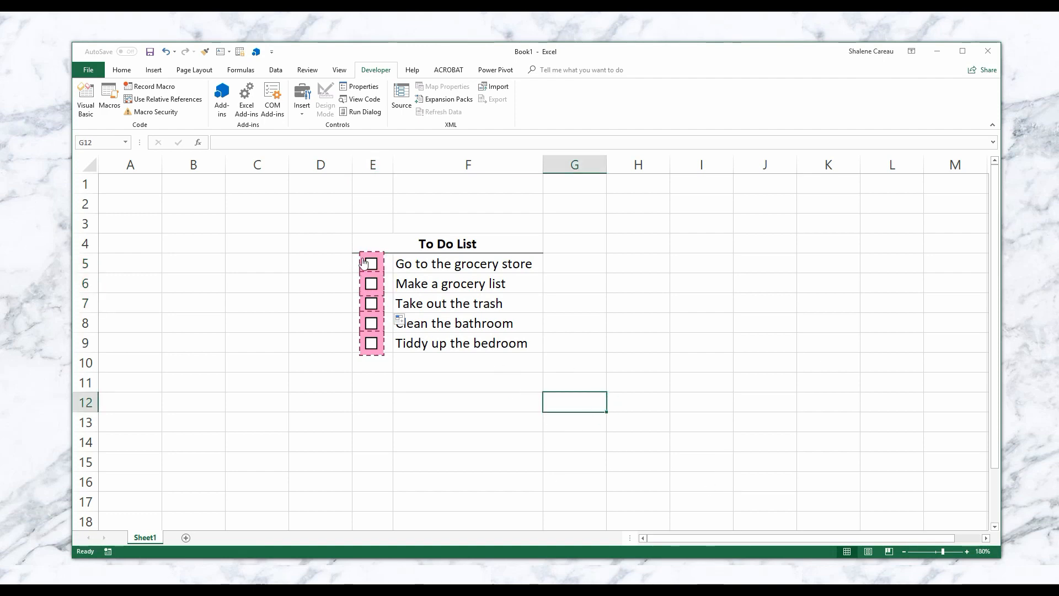
Tick the checkboxes in E5, E6 and E7 for the first three tasks.
{"action": "left_click", "coordinate": [371, 263]}
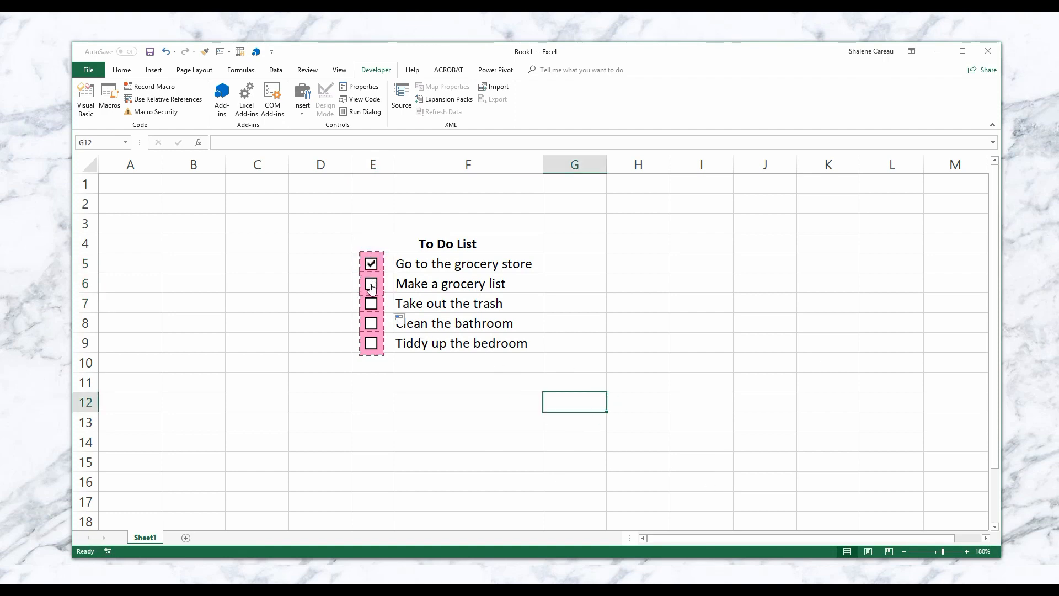
{"action": "left_click", "coordinate": [370, 283]}
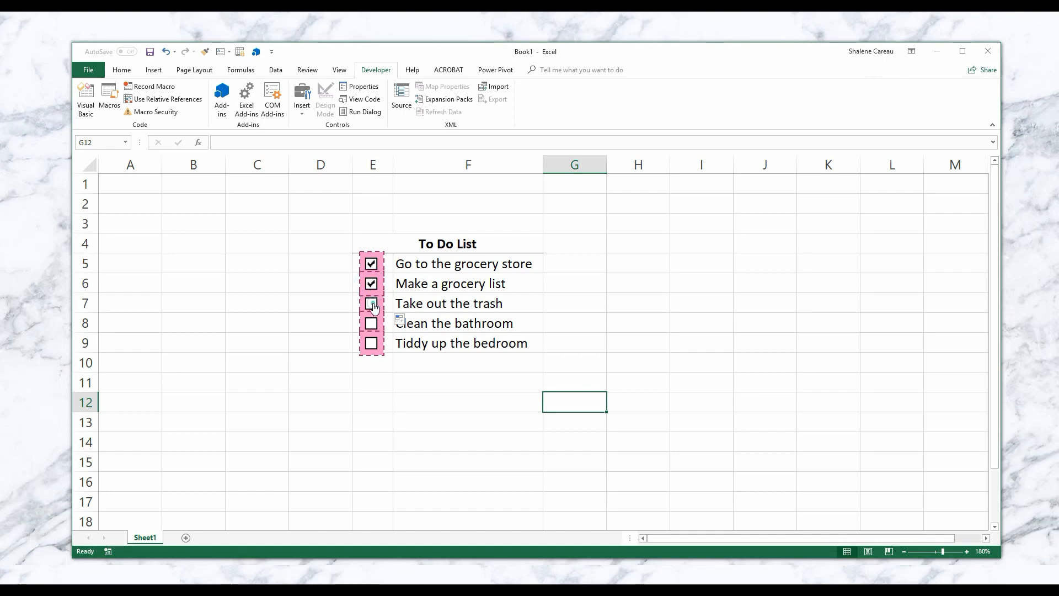
{"action": "left_click", "coordinate": [371, 303]}
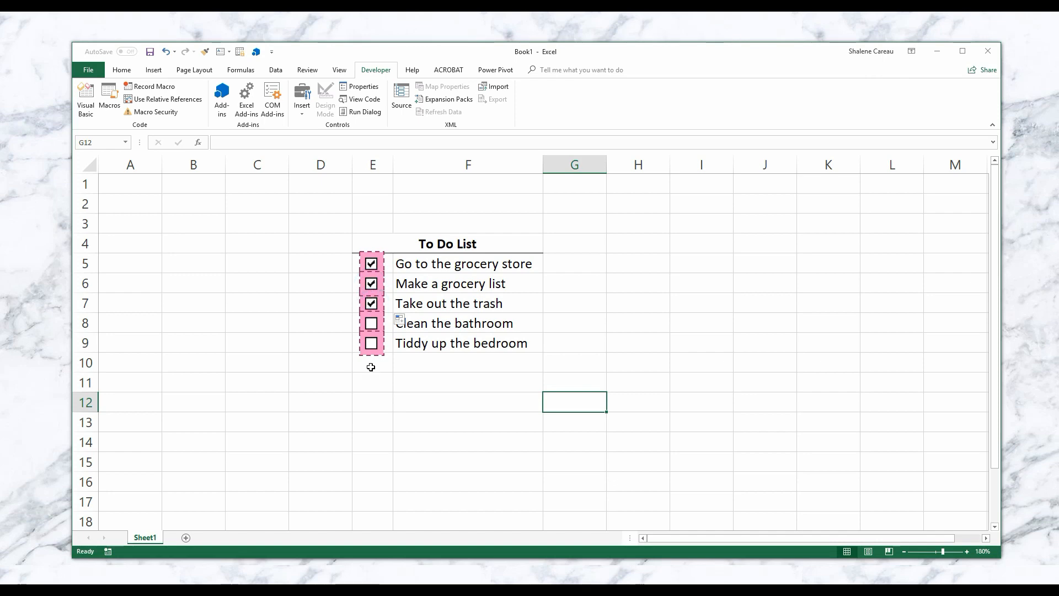